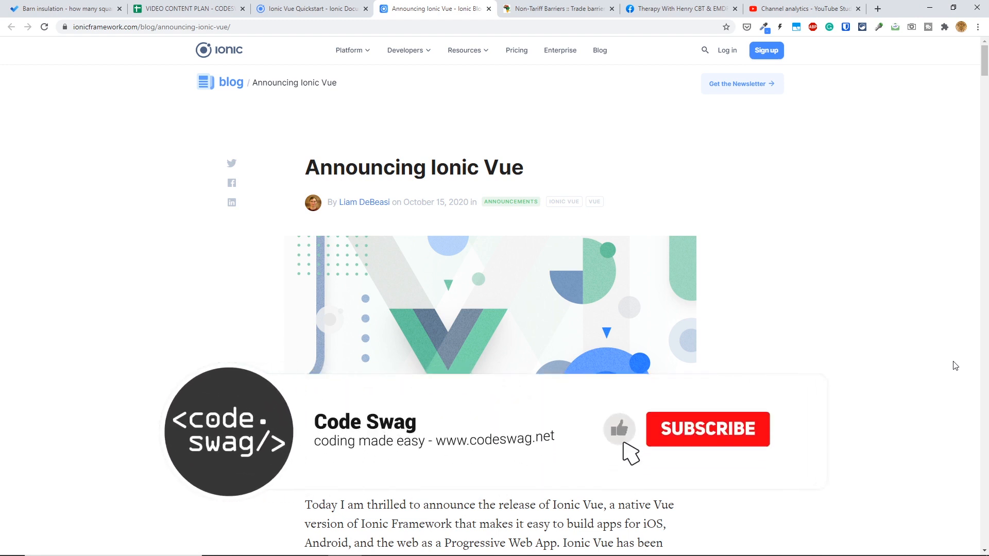
Leave the Chrome blog post and bring the new Command Prompt window forward.
left_click(707, 428)
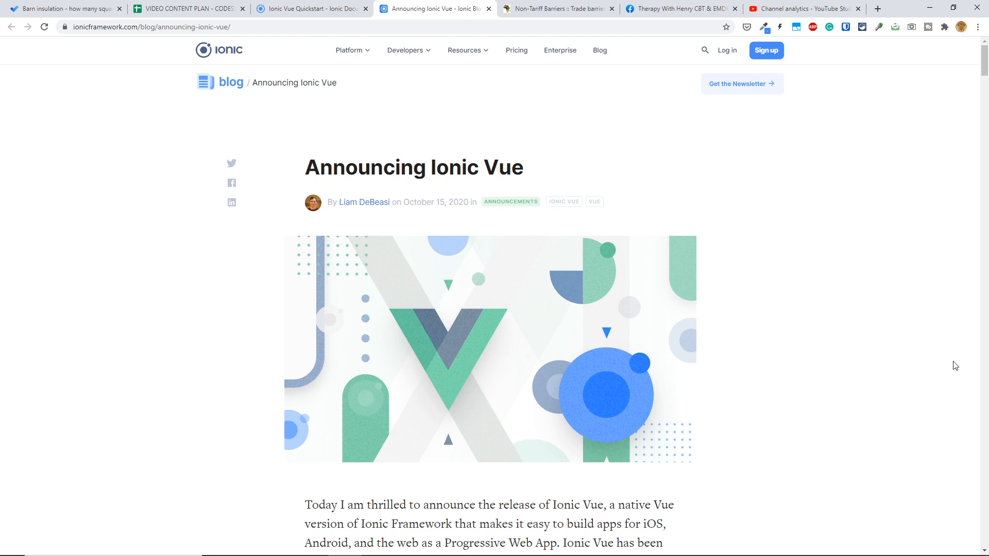
mouse_move(782, 307)
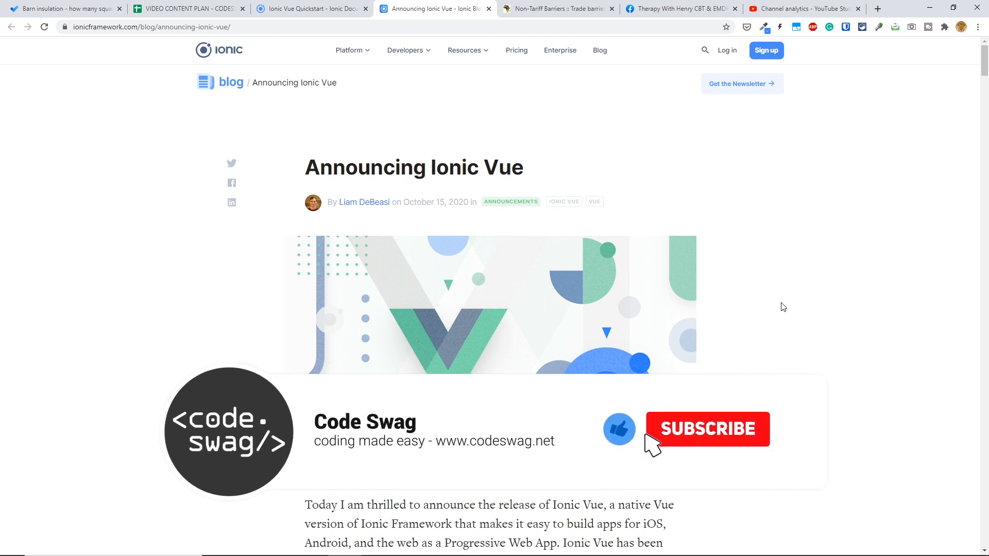
left_click(706, 429)
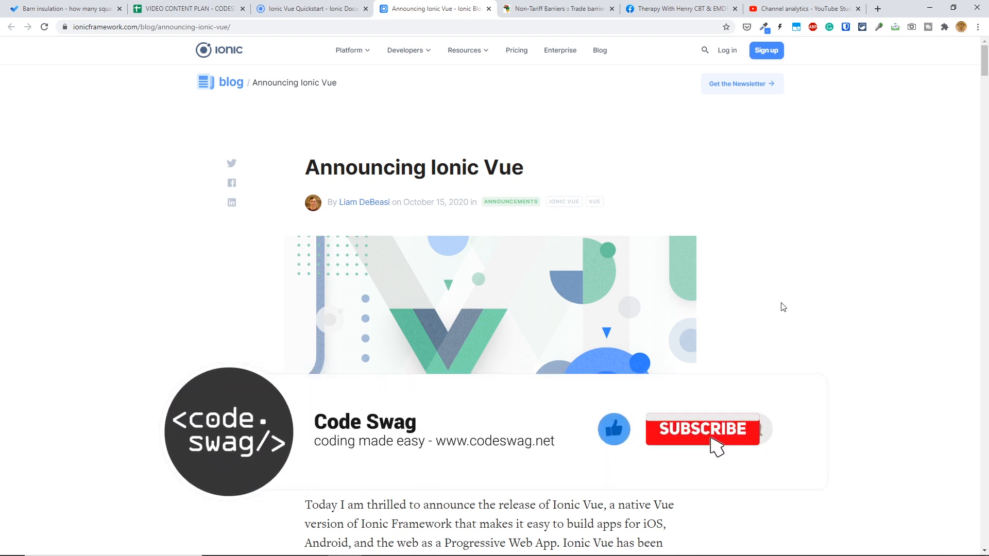
left_click(702, 430)
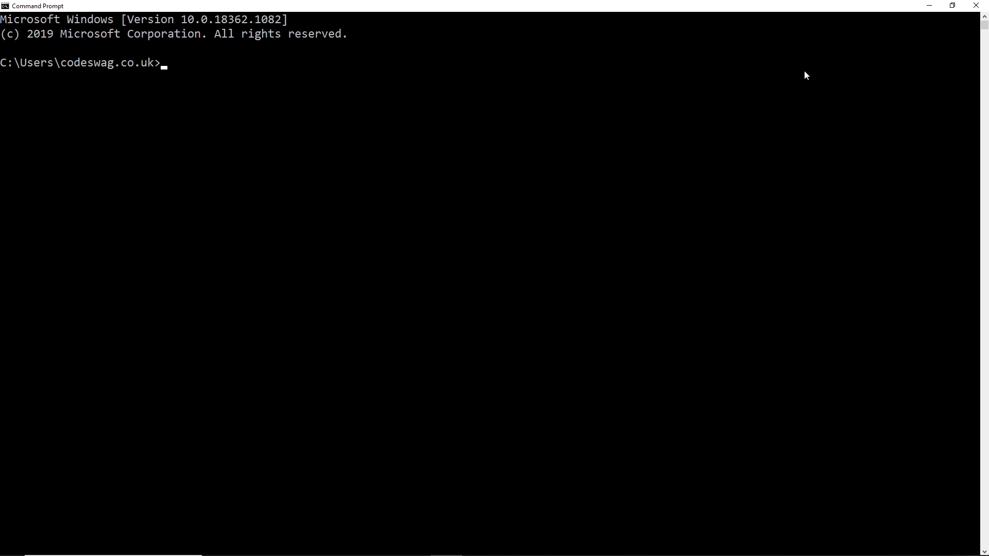
Change into the github workspace folder and clear the screen with cls.
type("cd github")
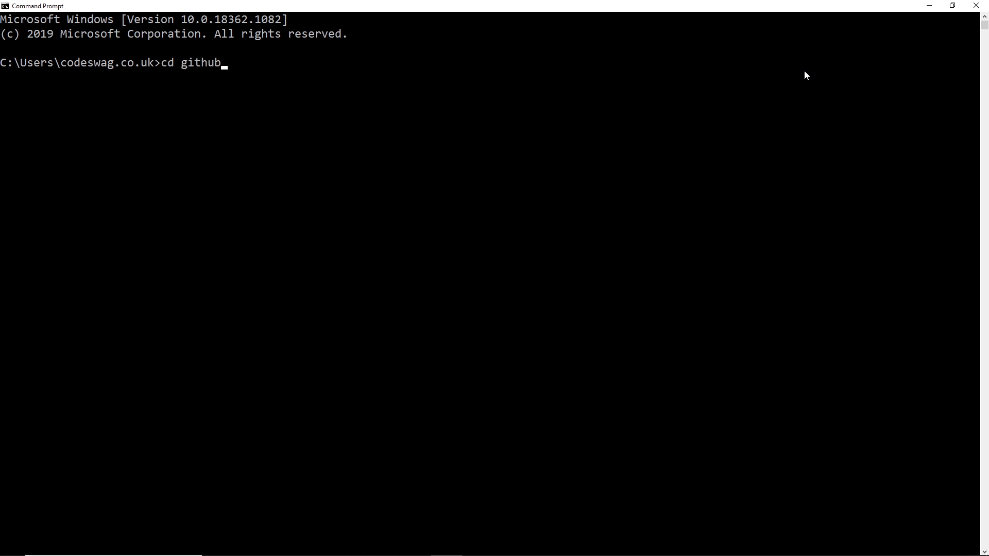
key("Return")
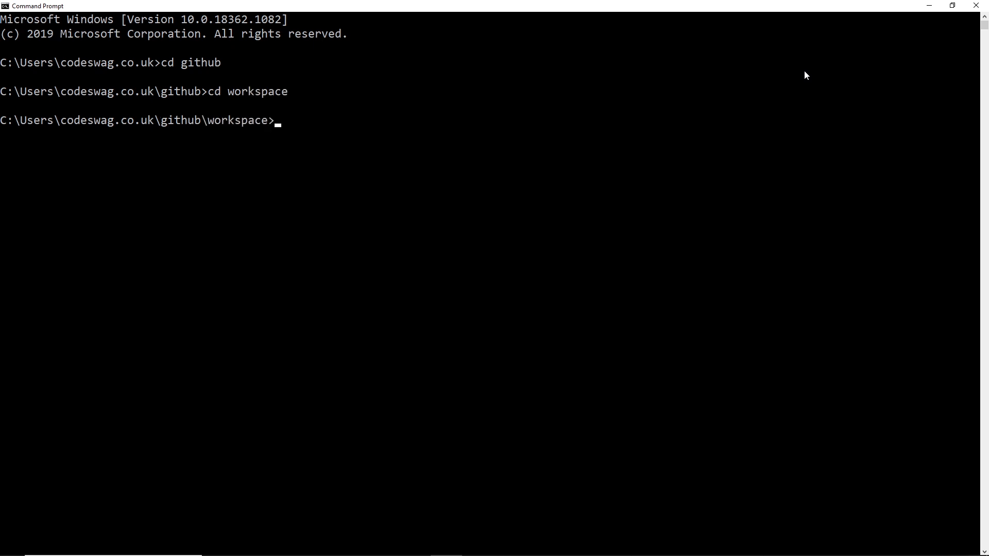
type("cl")
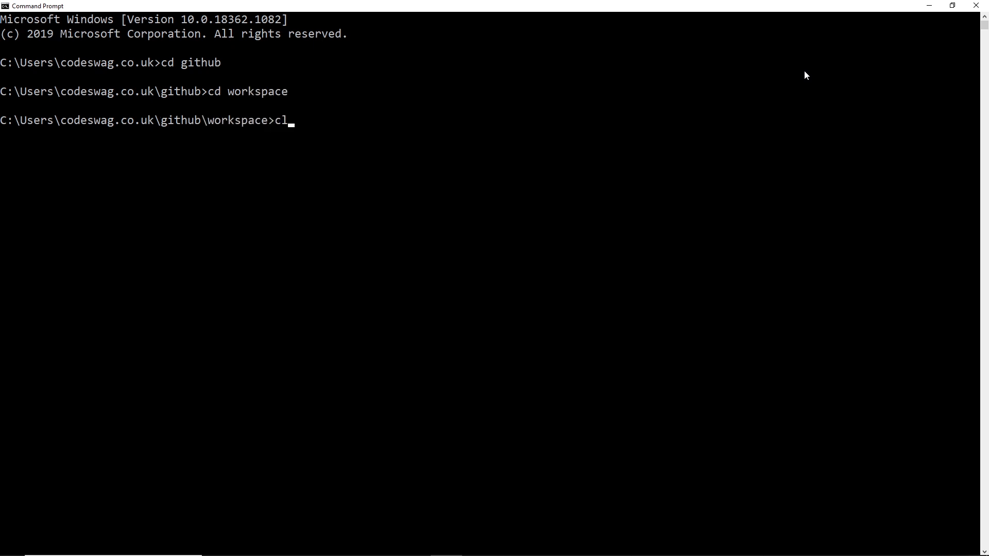
key("Return")
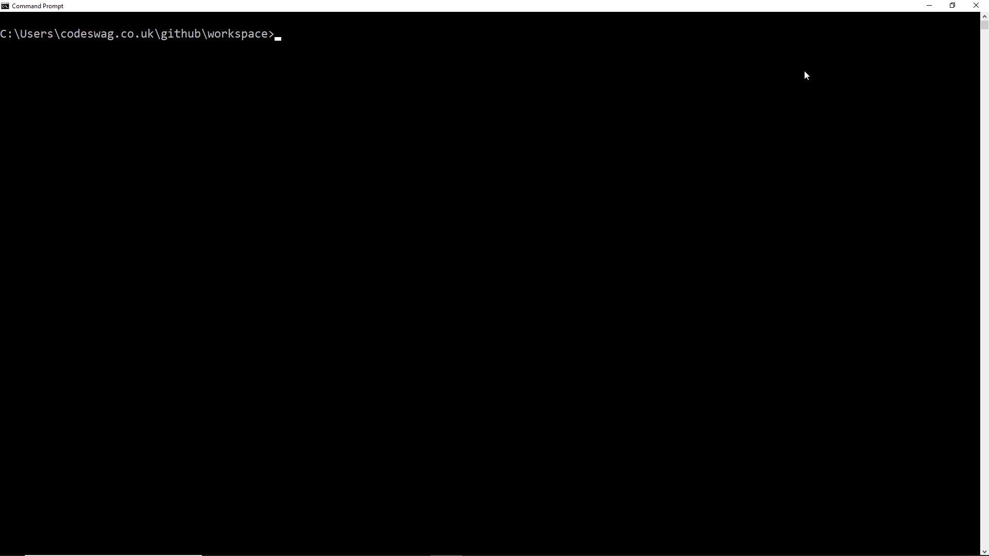
type("npm")
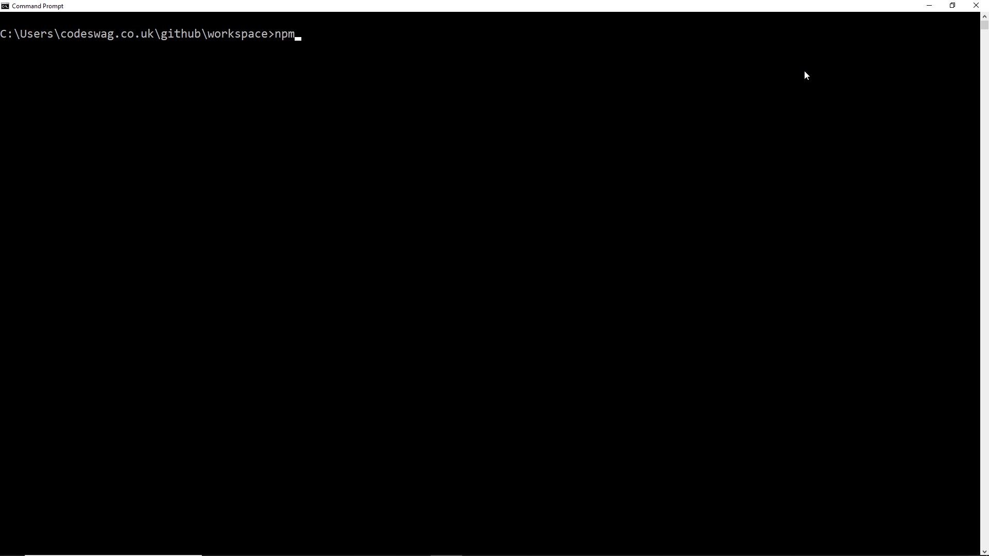
type("install")
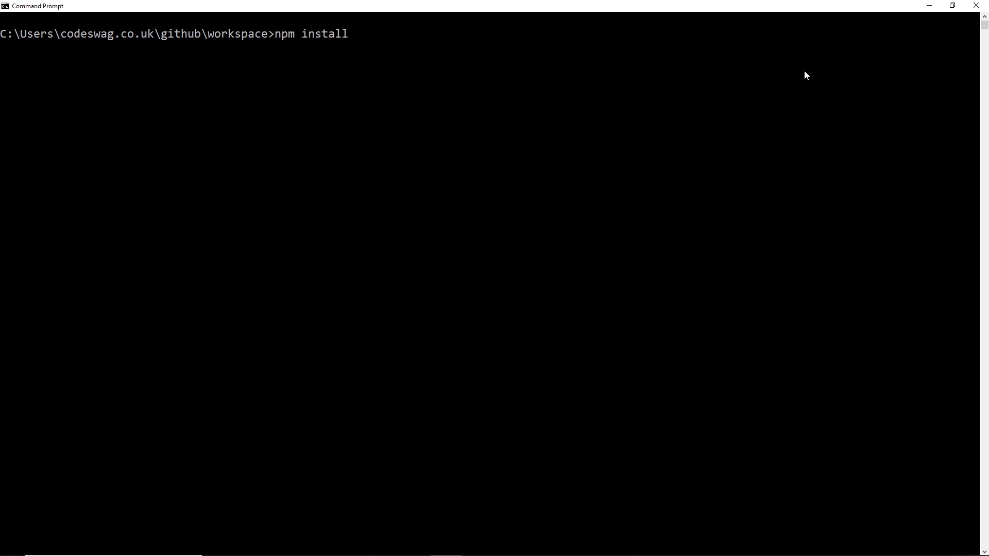
type("-g")
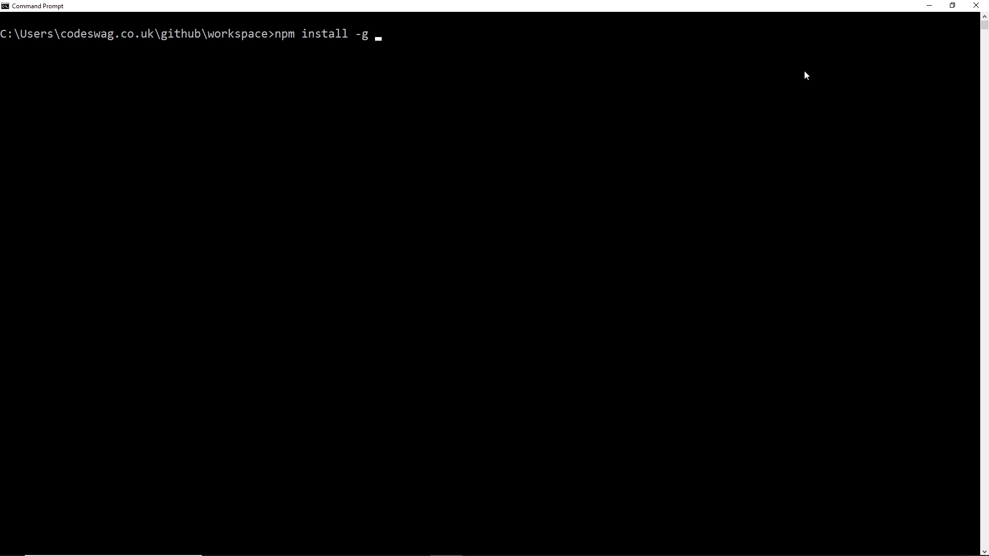
type("@")
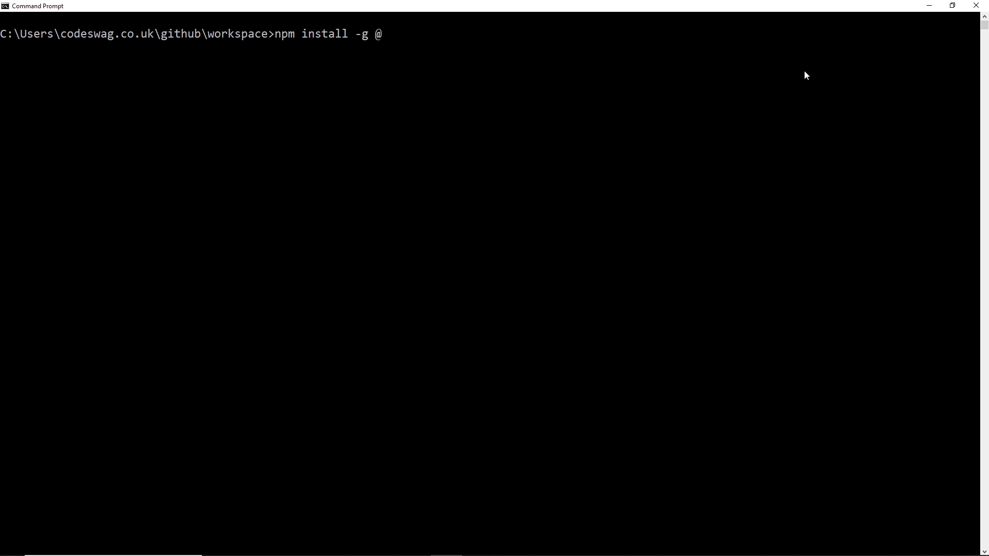
type("ionic")
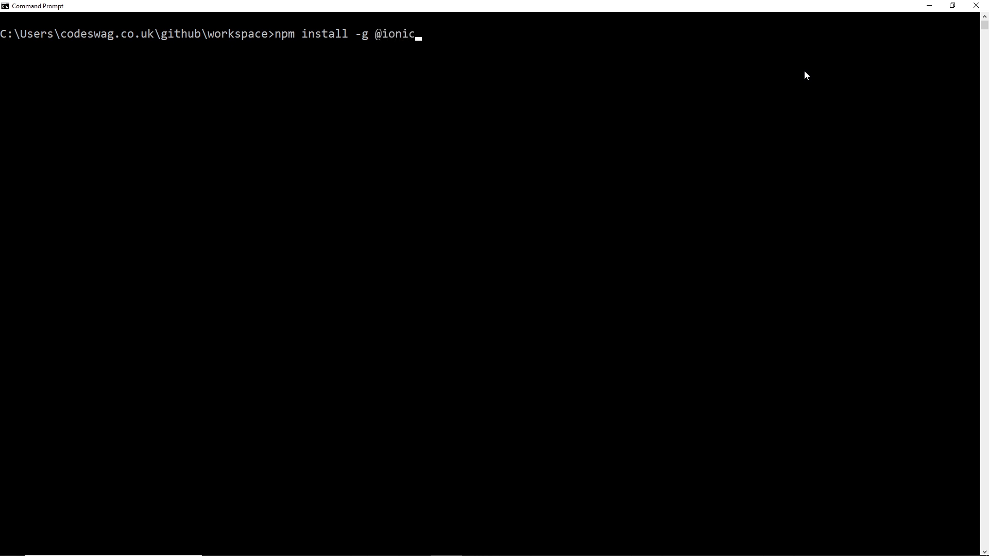
type("/cli")
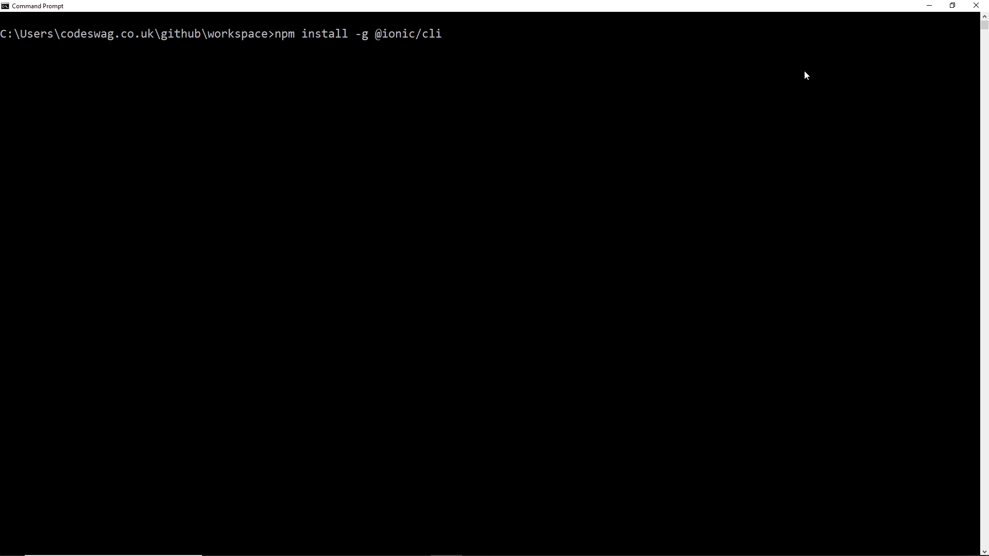
type("@lates")
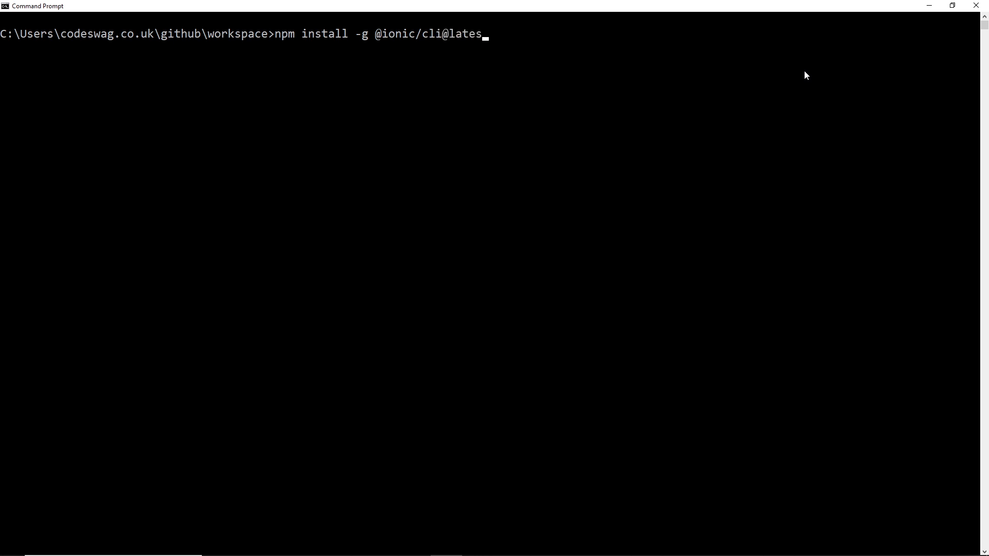
type("t")
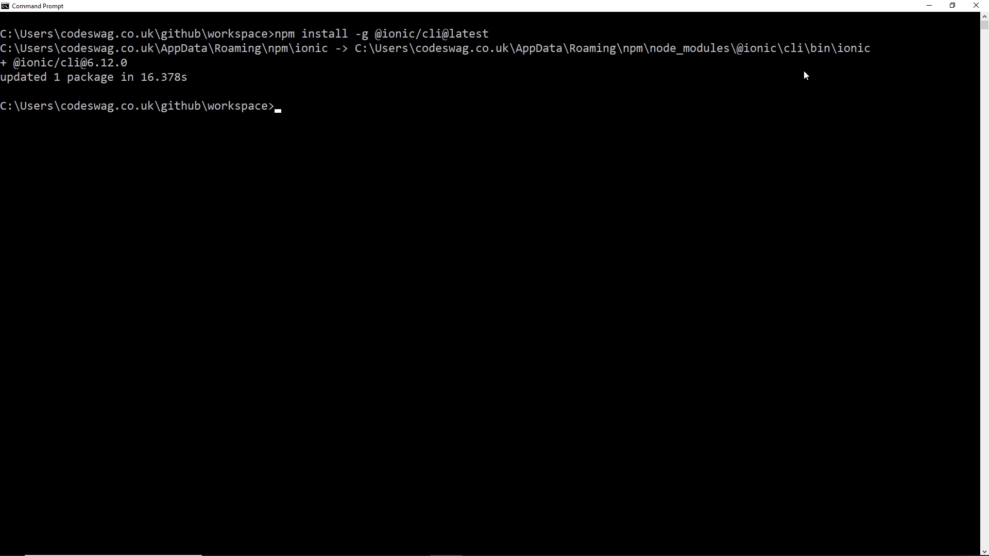
Check the Ionic CLI version (6.12.0) and begin an ionic start command.
type("ionic -v")
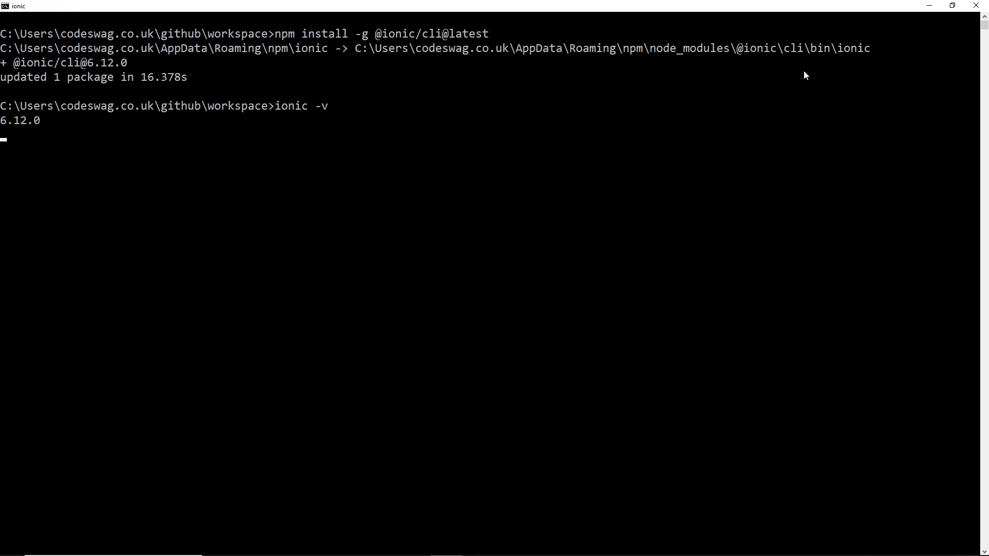
key("Return")
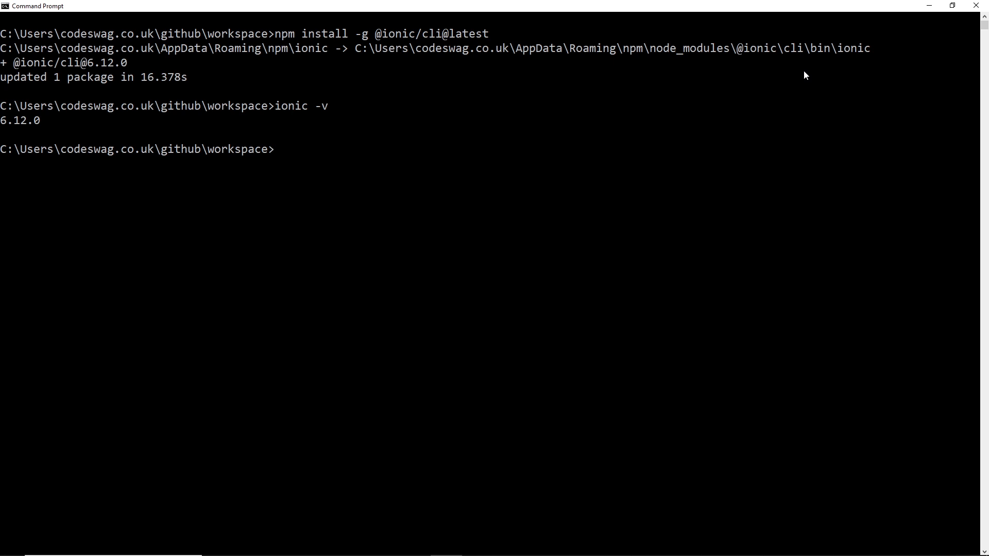
type("ionic star")
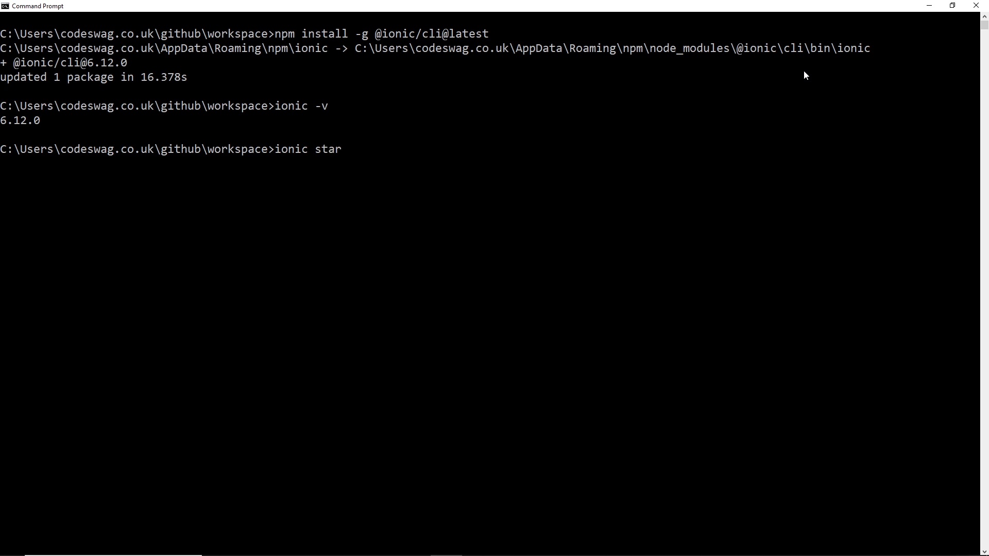
Complete the line 'ionic start first-vue --type vue' without running it.
type("t")
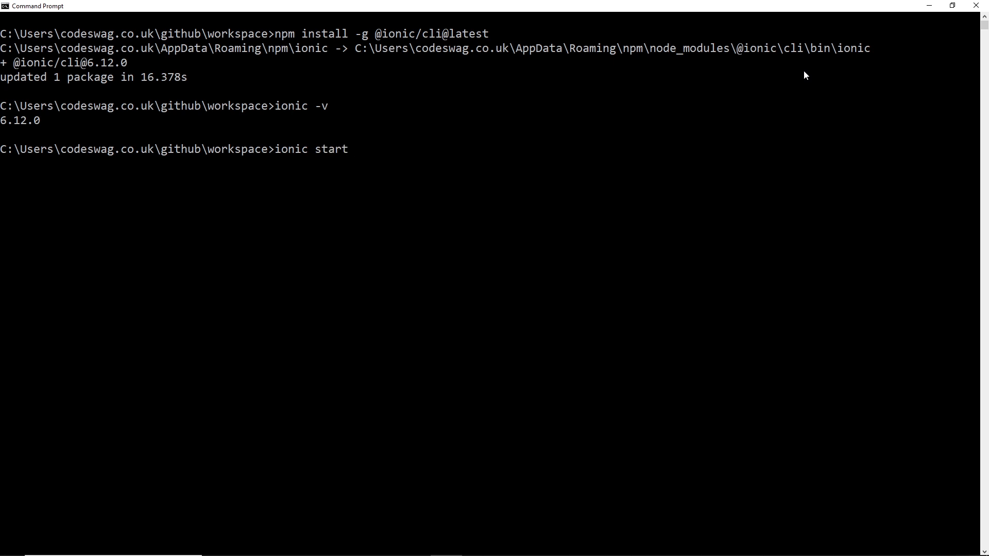
type("first-")
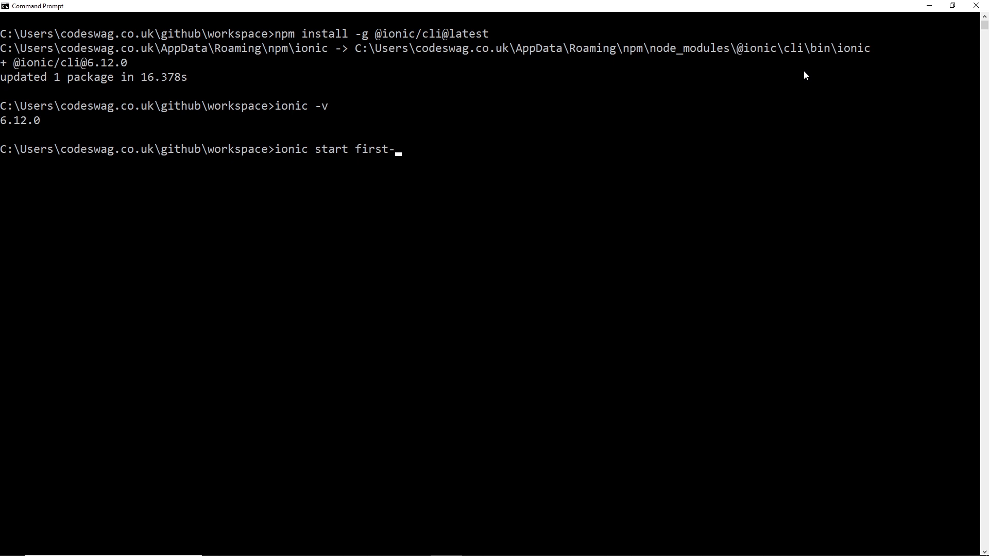
type("vue")
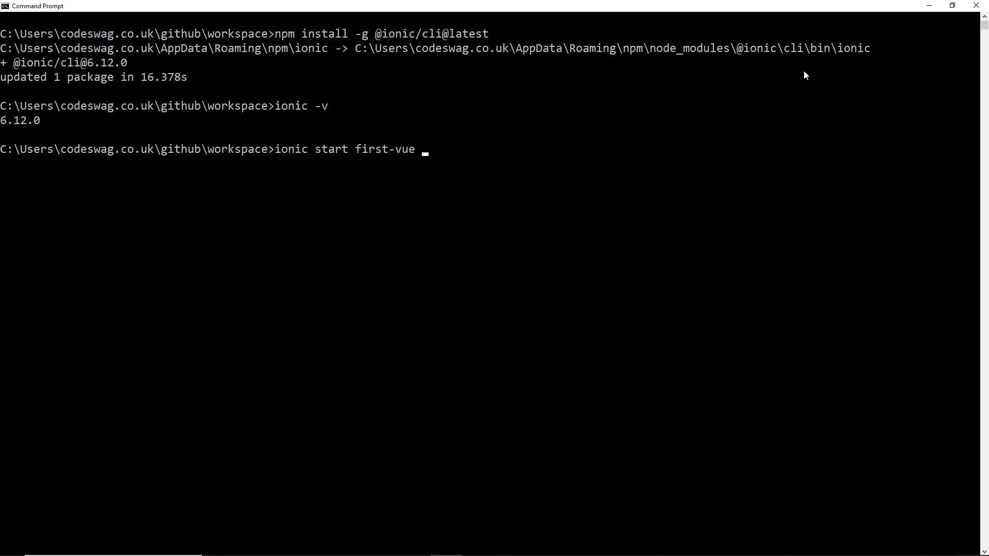
type("--ty")
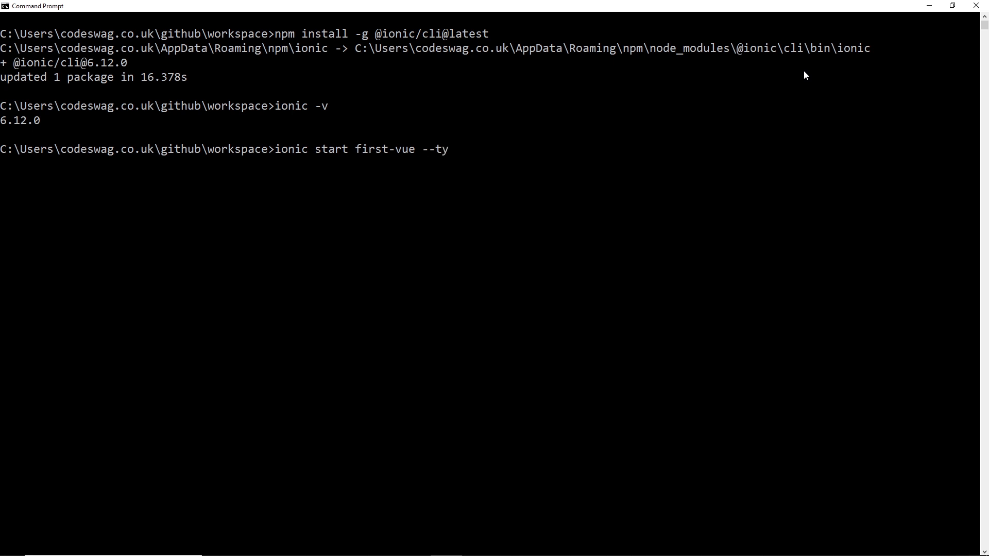
type("pe v")
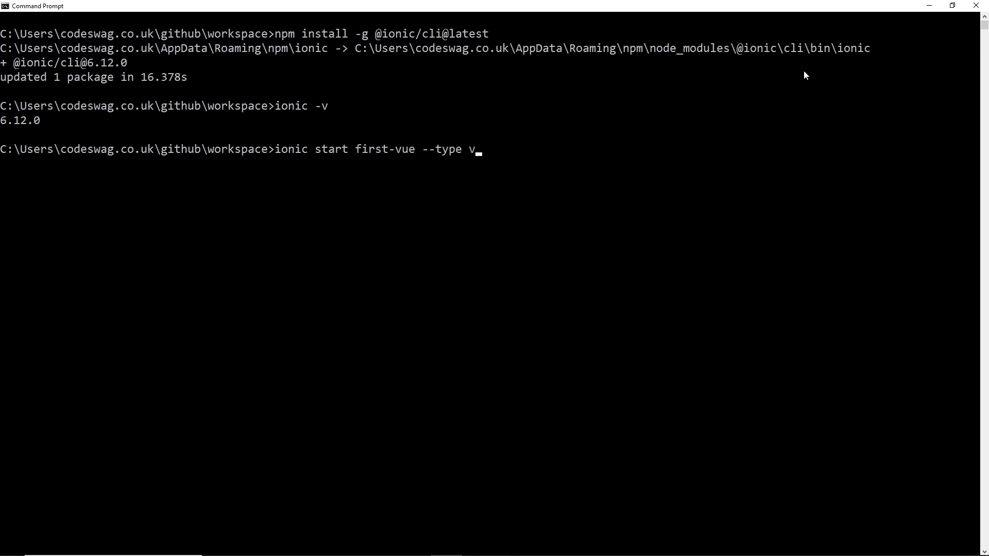
type("ue")
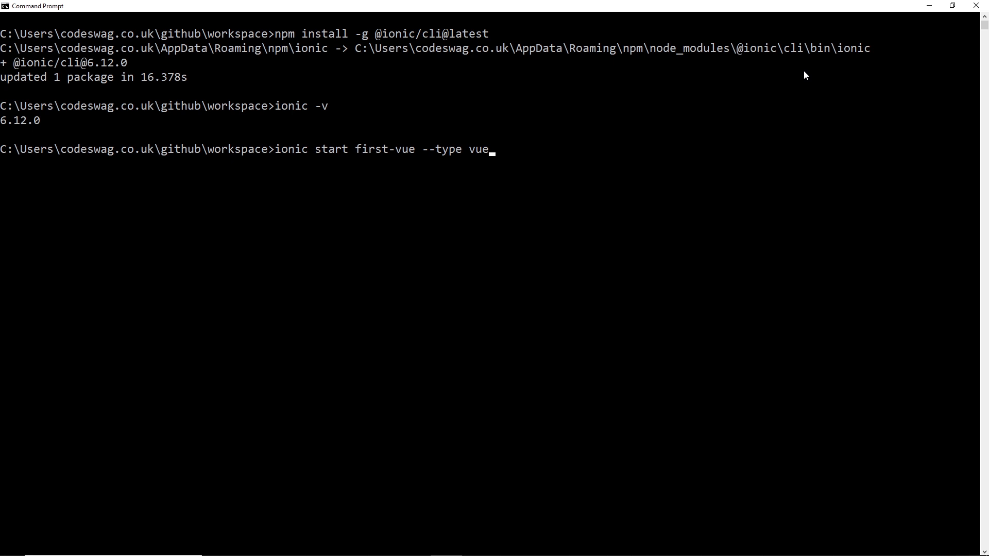
Run the start command, pick the starter template and answer 'n' to the Ionic account prompt.
key("Return")
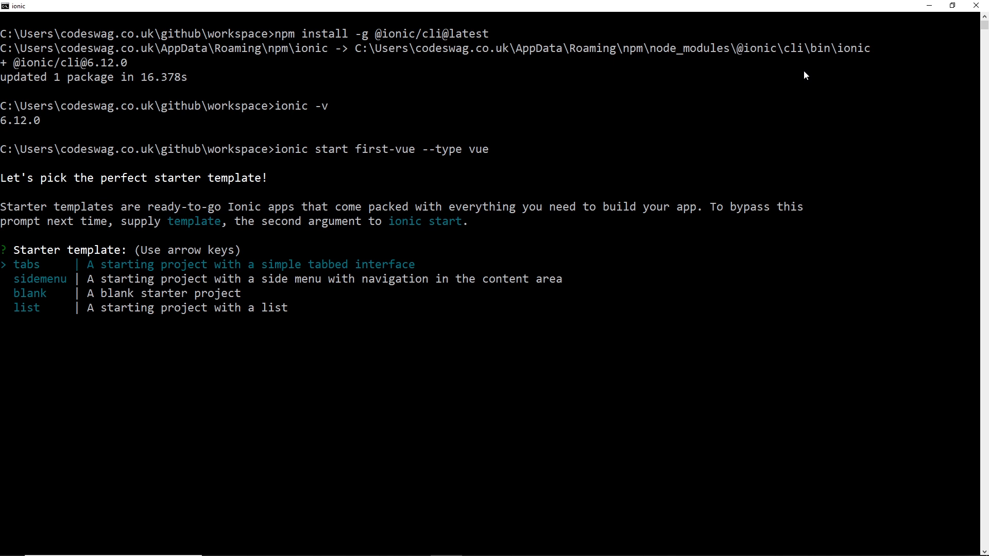
key("down")
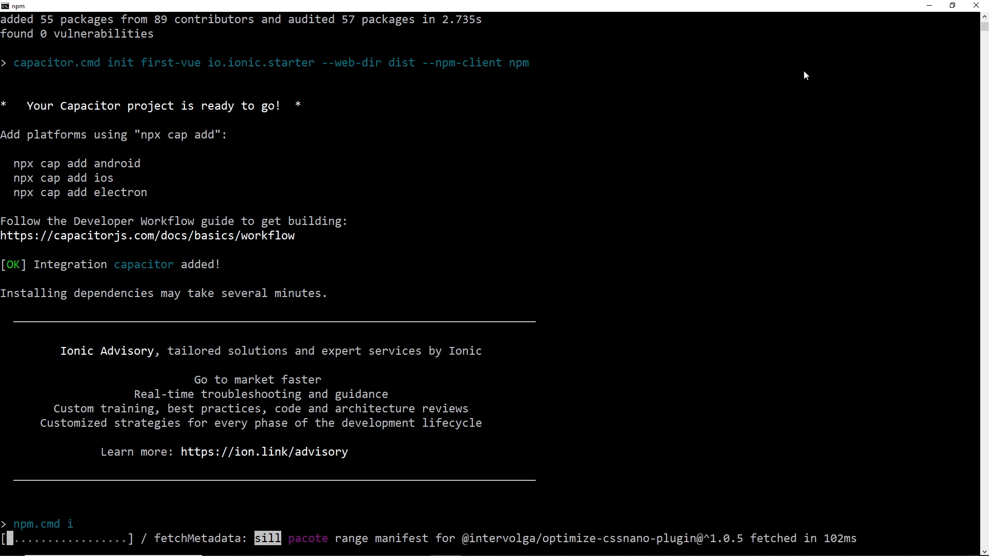
scroll("down", 3)
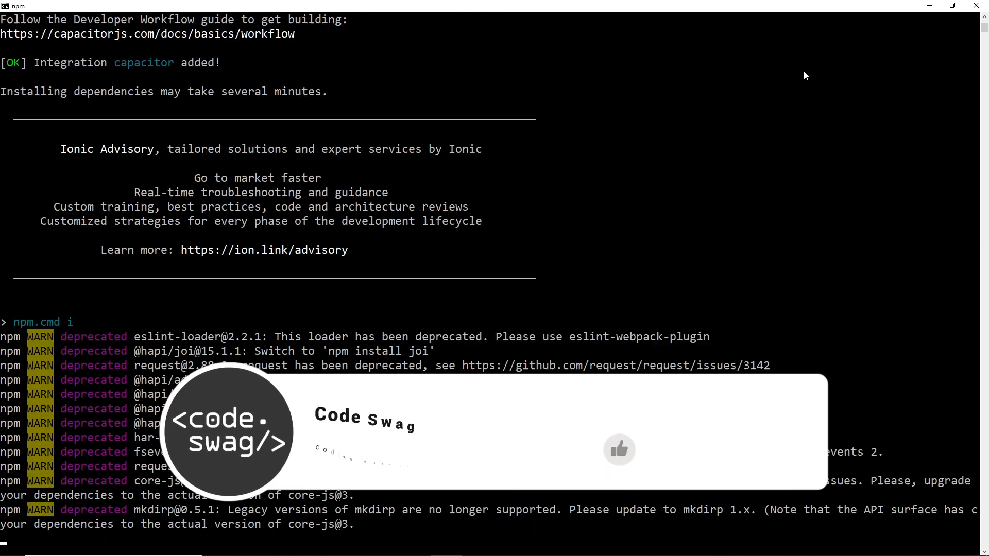
scroll("down", 3)
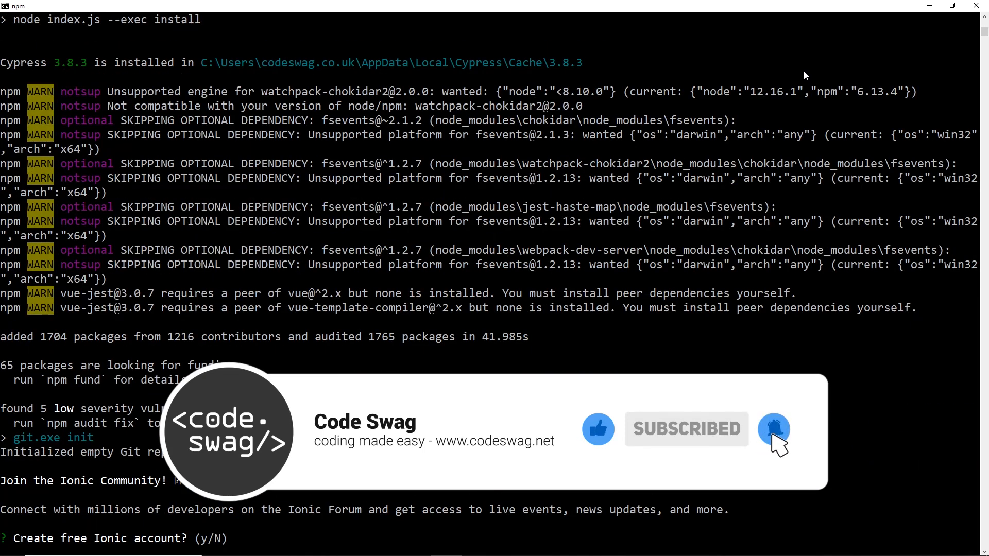
type("n")
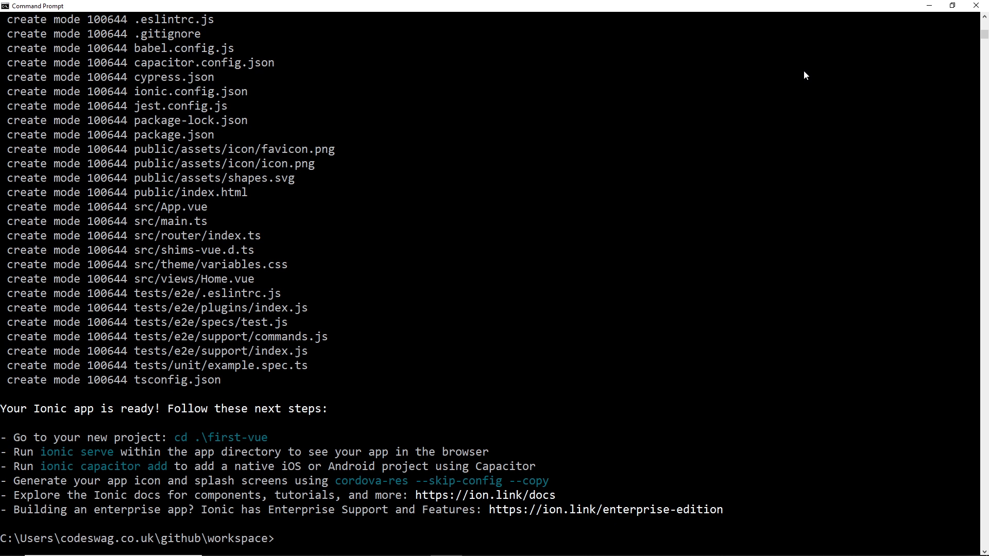
Change directory into the first-vue project folder.
type("cd")
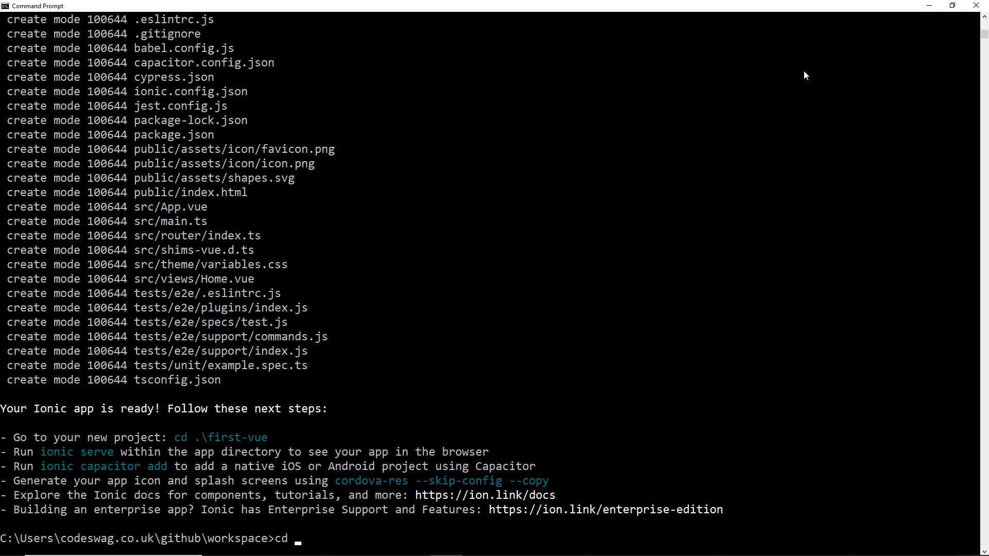
type("firt")
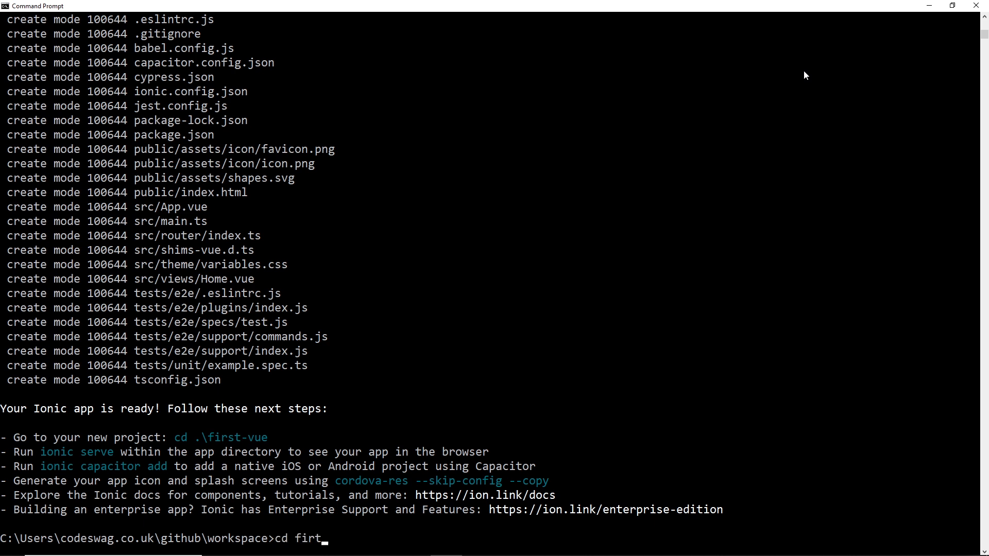
key("Return")
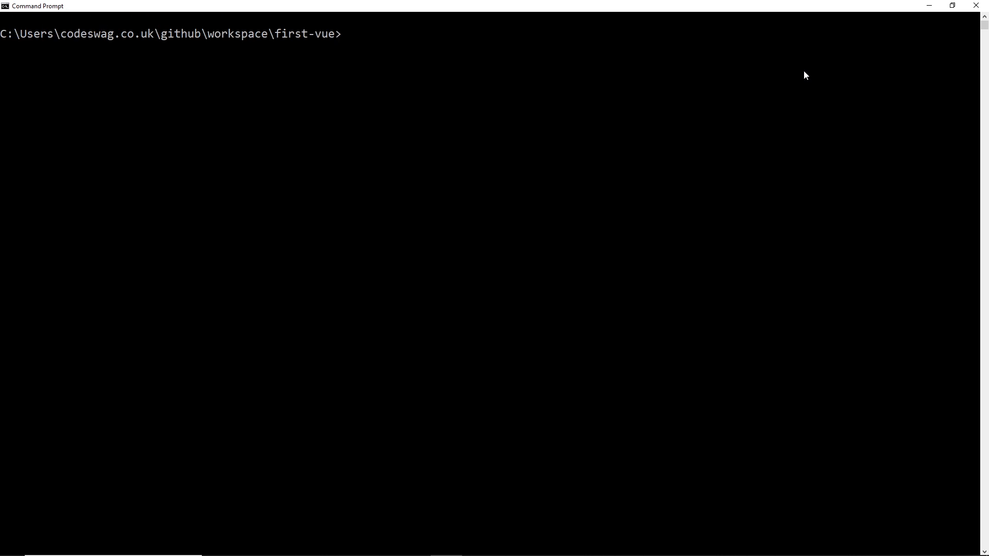
mouse_move(686, 209)
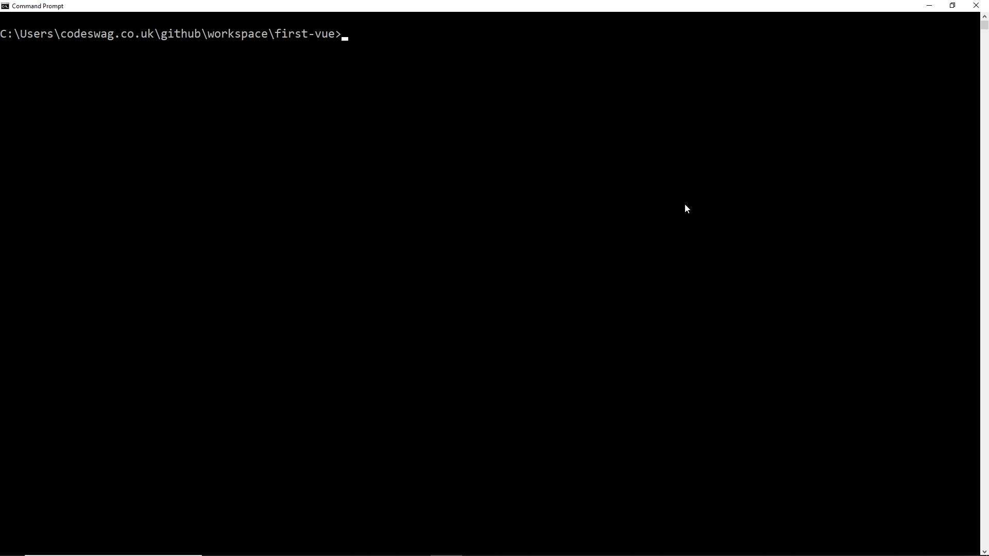
Run ionic serve to launch the app at localhost:8100.
type("ioni")
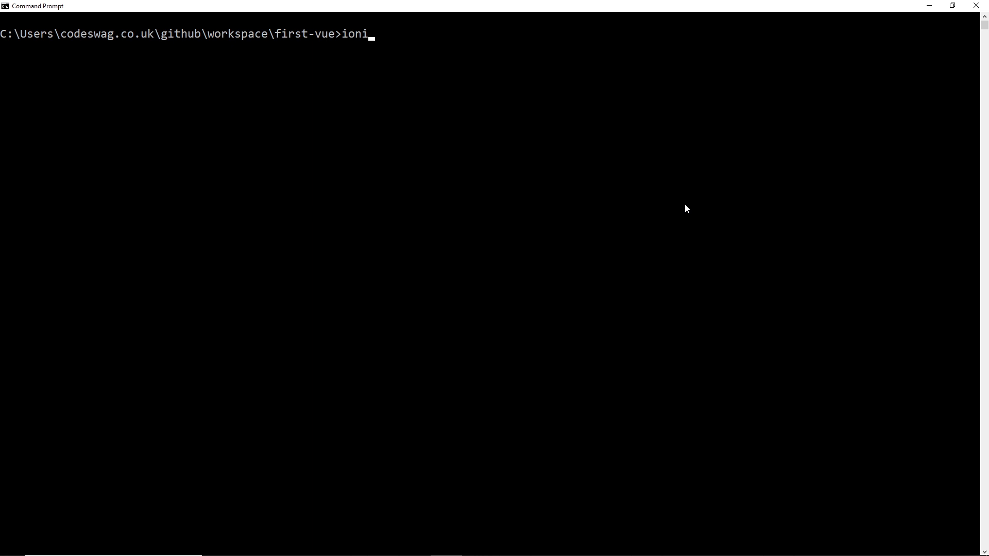
type("c serv")
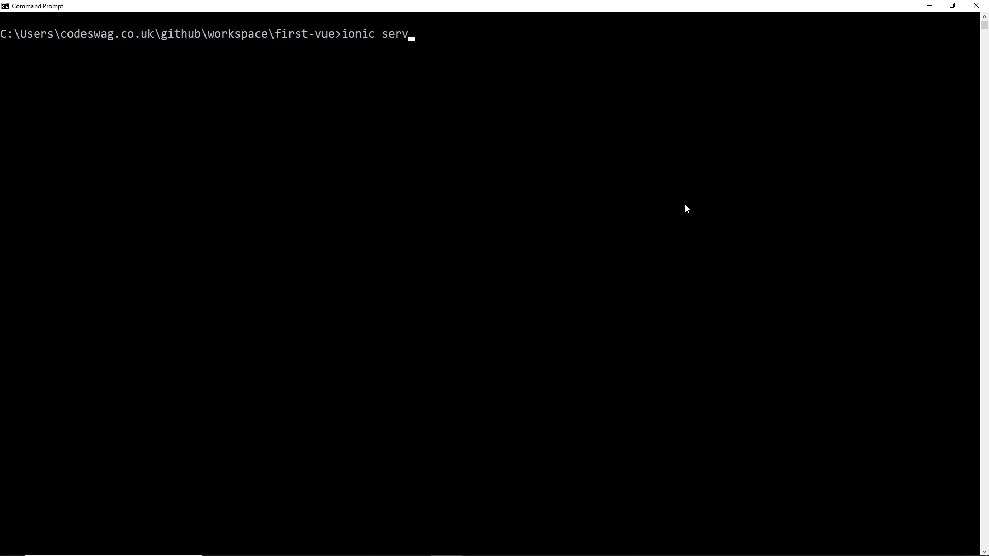
key("Return")
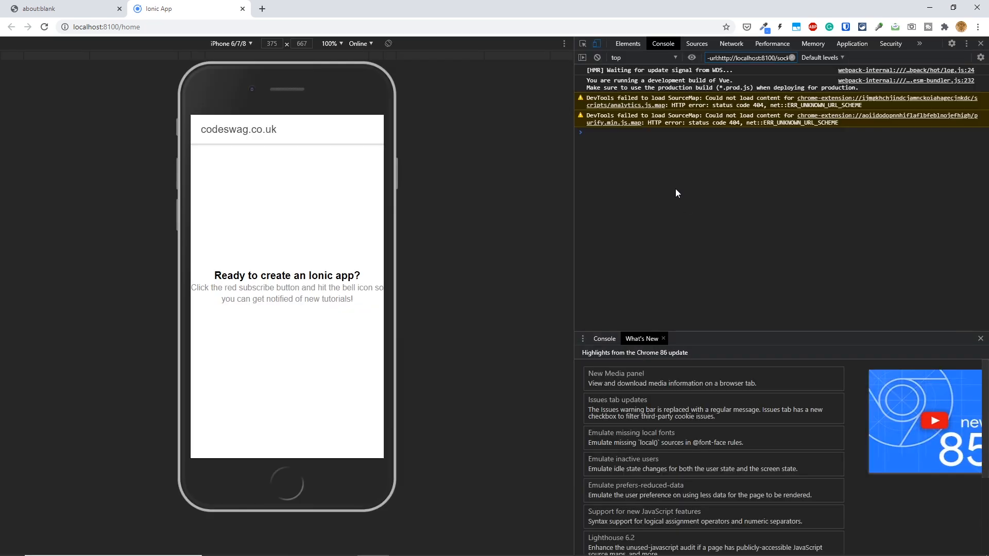
Clear the DevTools console while viewing localhost:8100/home in device mode.
left_click(595, 57)
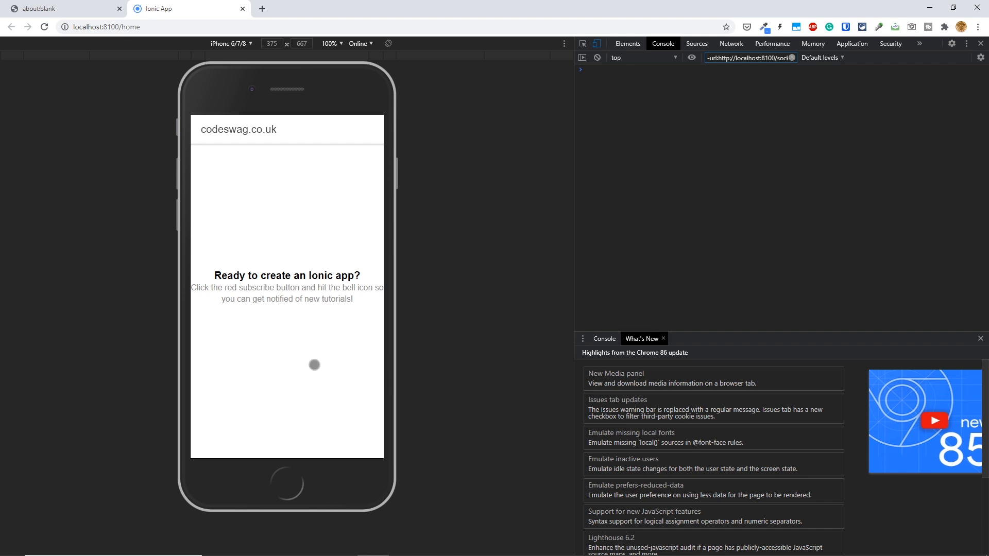
mouse_move(485, 254)
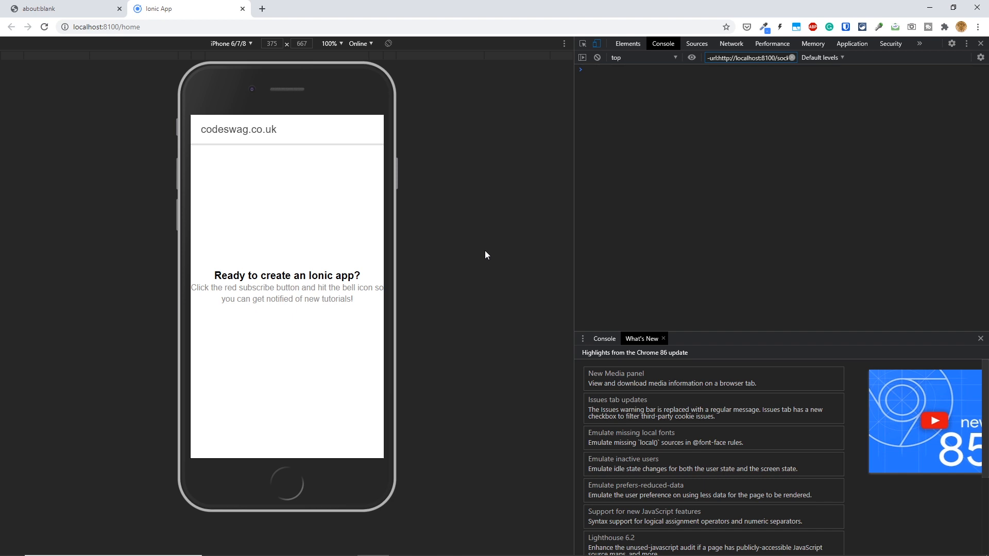
mouse_move(781, 258)
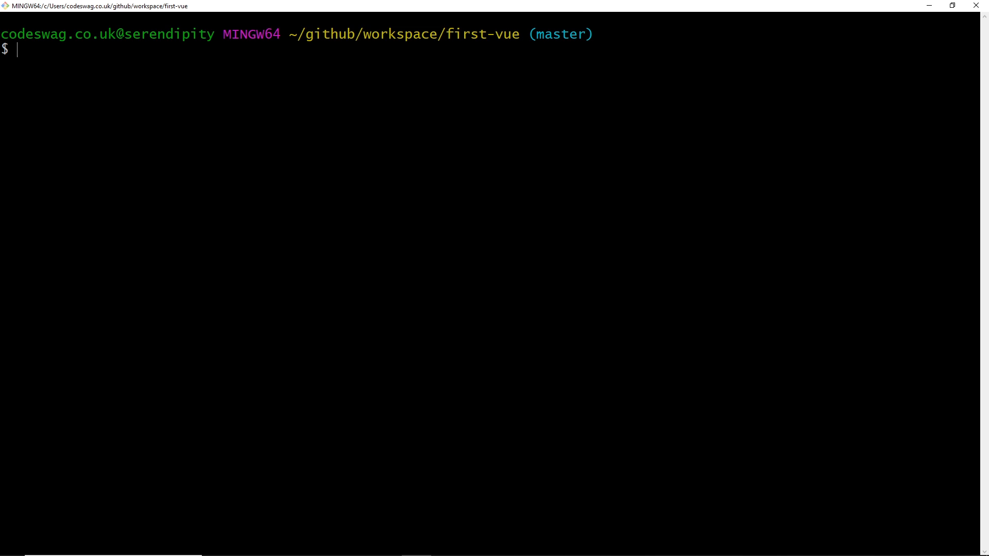
Run 'code .' to open first-vue in Visual Studio Code.
type("c")
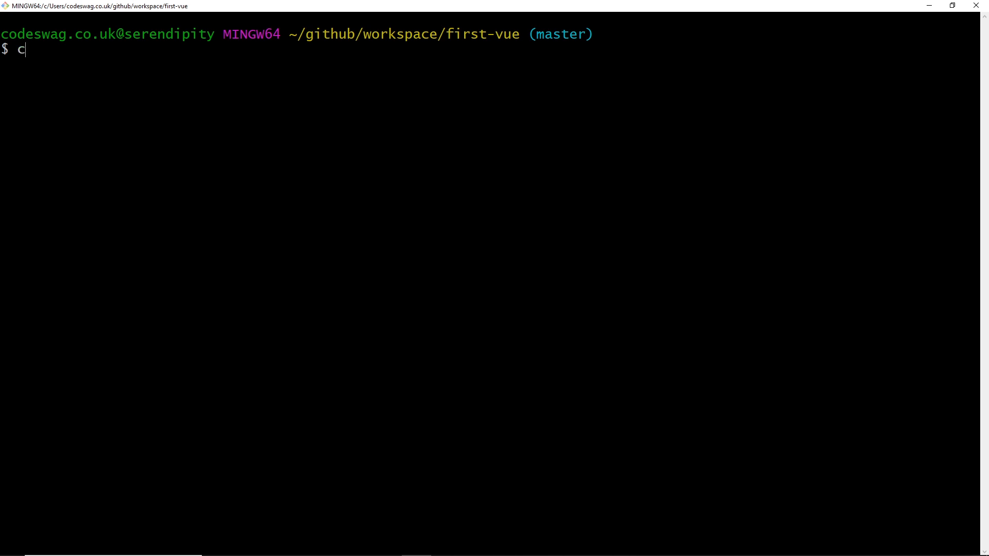
type("od")
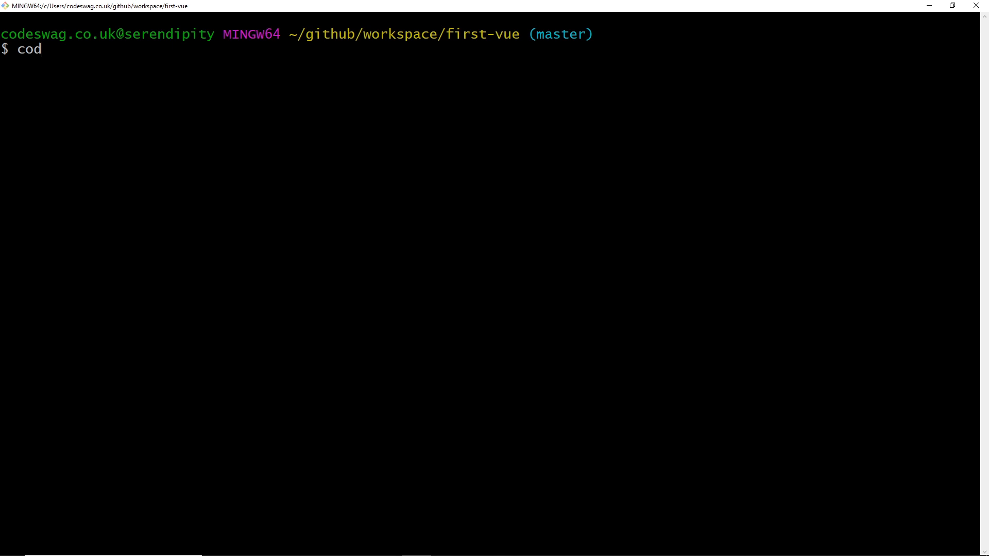
type("e .")
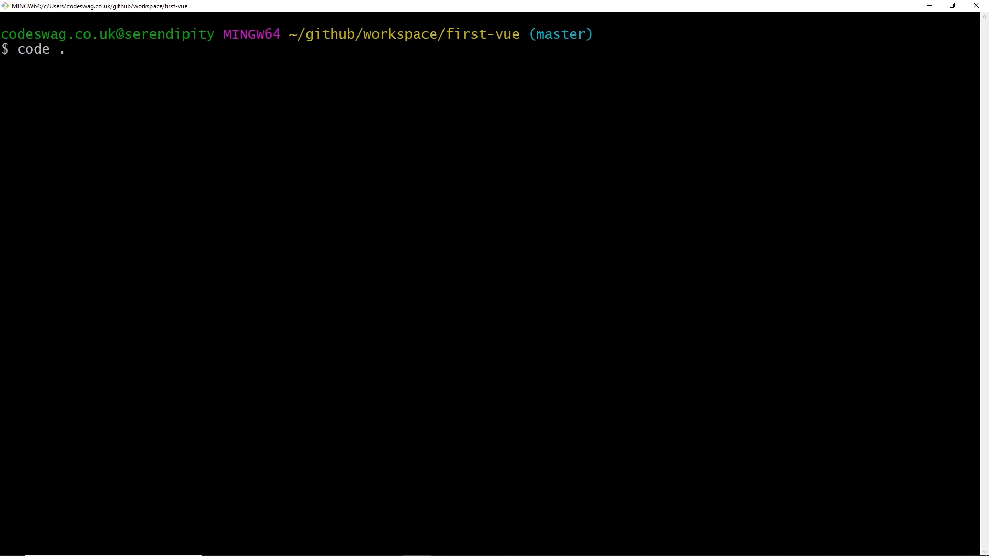
key("Return")
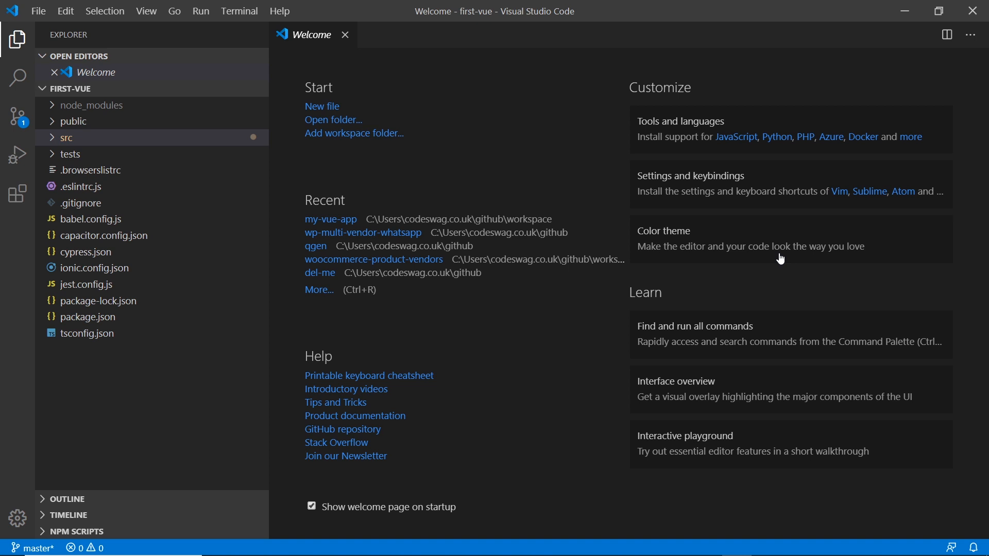
mouse_move(591, 188)
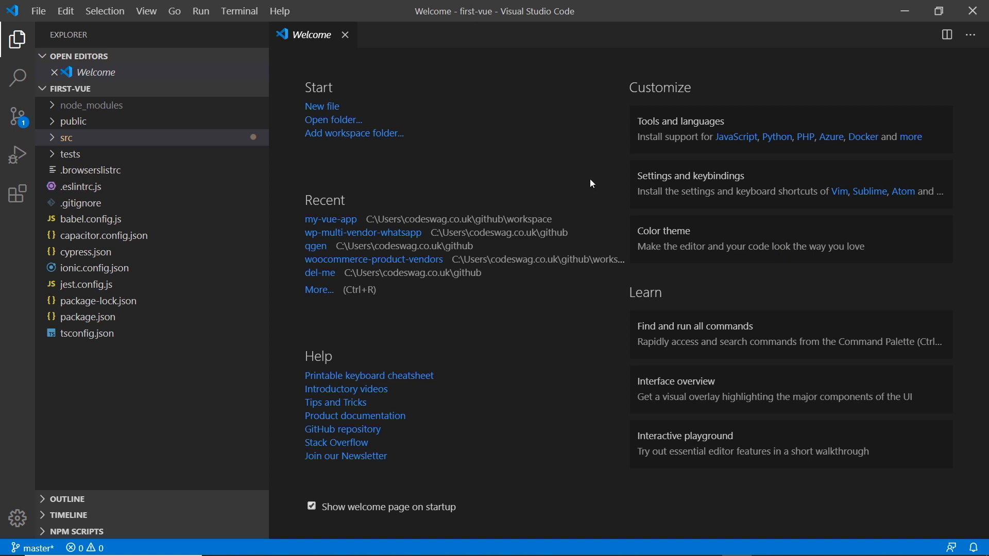
mouse_move(415, 148)
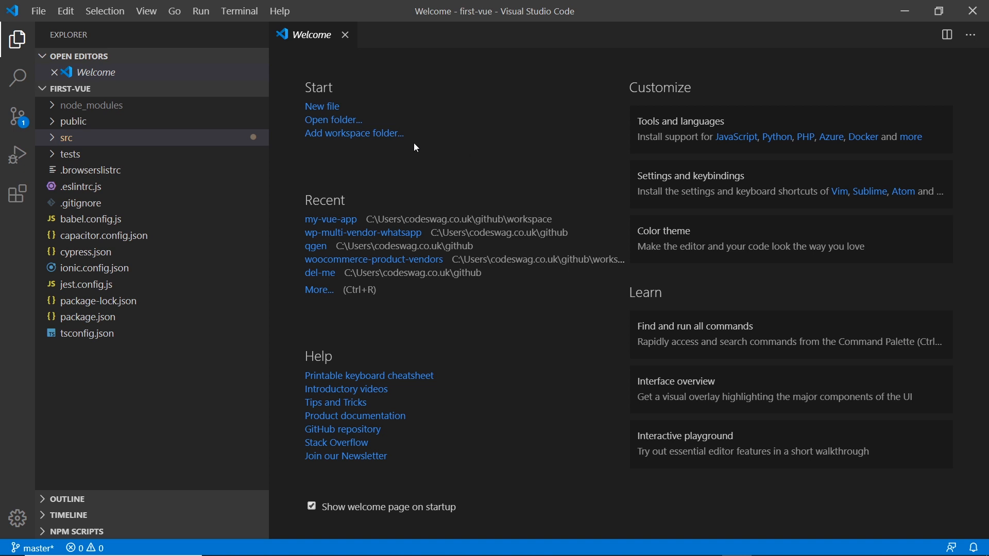
mouse_move(148, 203)
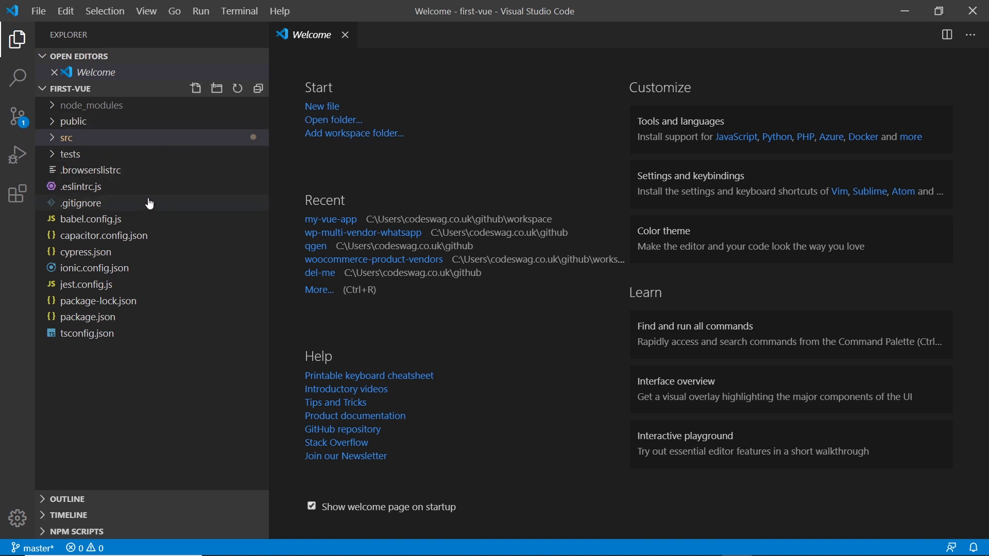
mouse_move(201, 202)
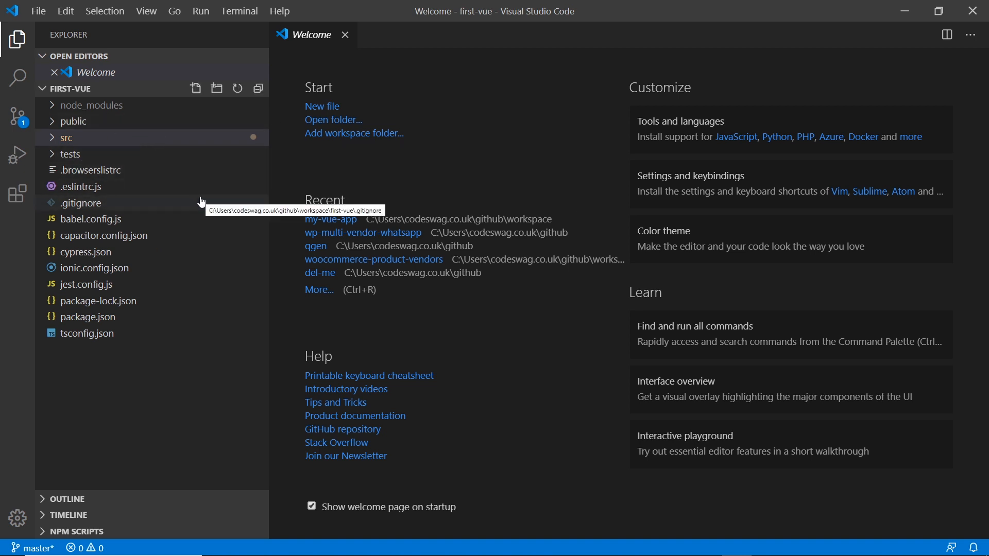
mouse_move(71, 153)
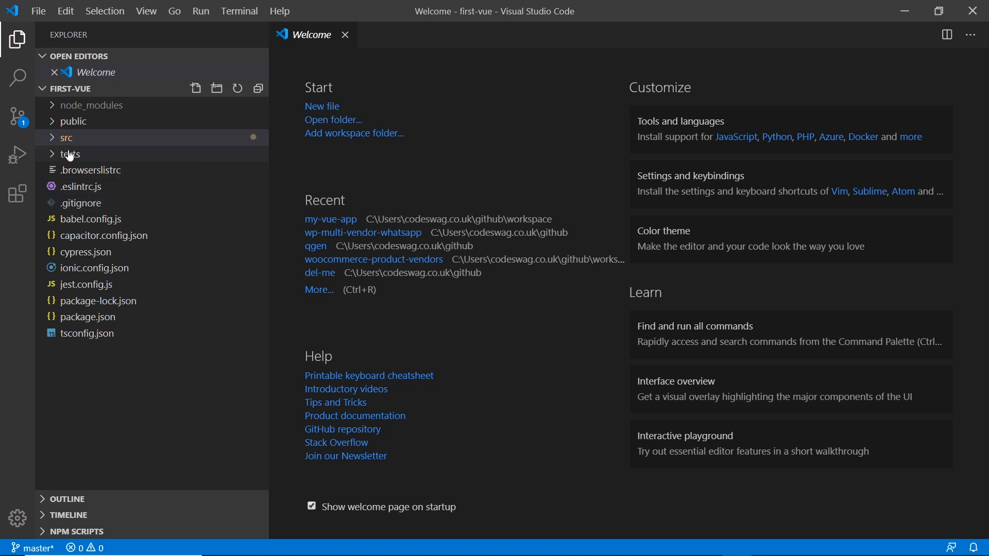
Expand the src folder and bring App.vue up with its ion-app template and script.
left_click(65, 137)
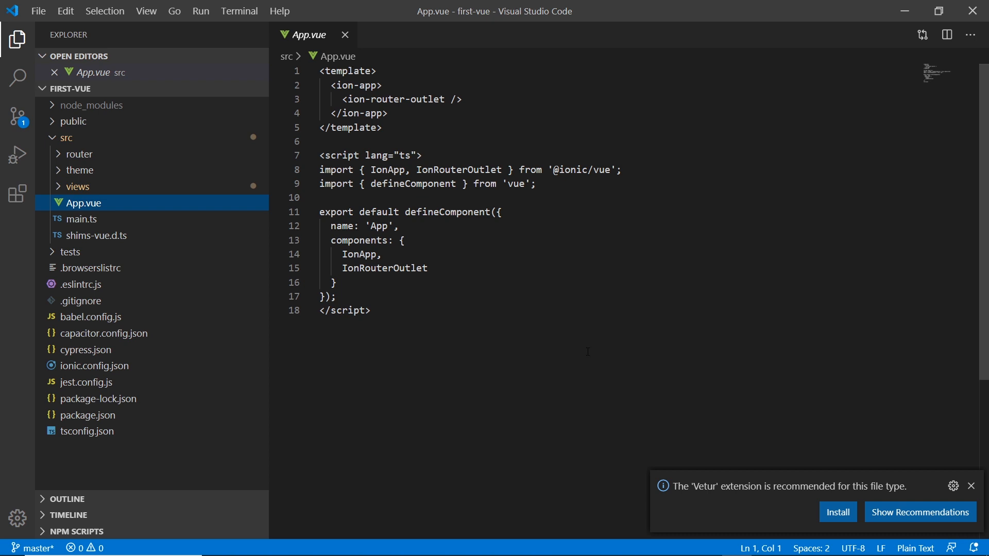
mouse_move(717, 503)
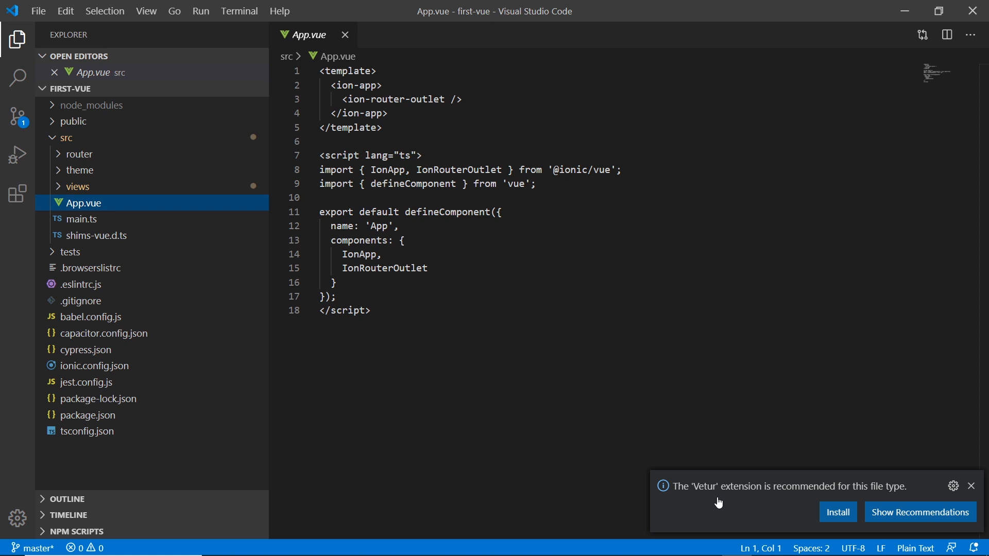
mouse_move(779, 504)
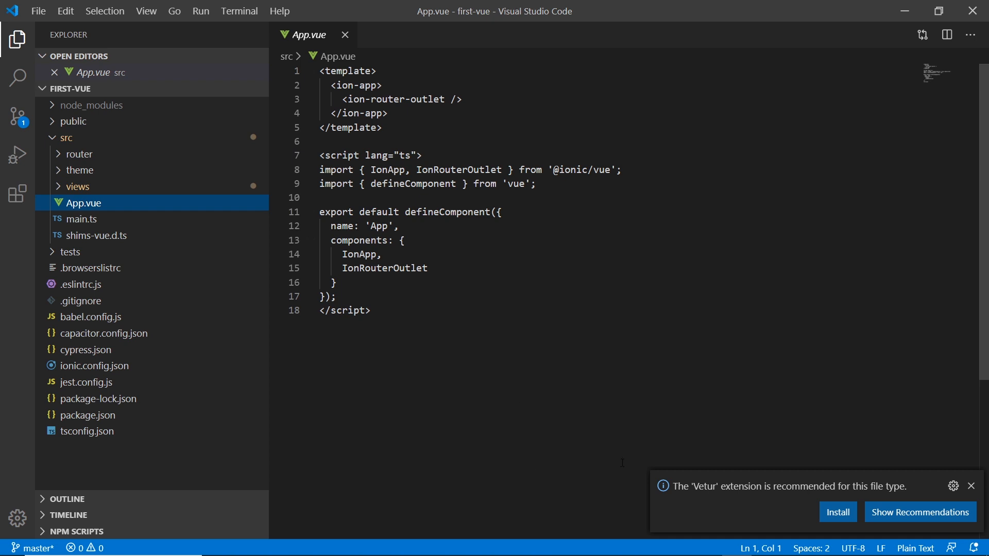
mouse_move(837, 511)
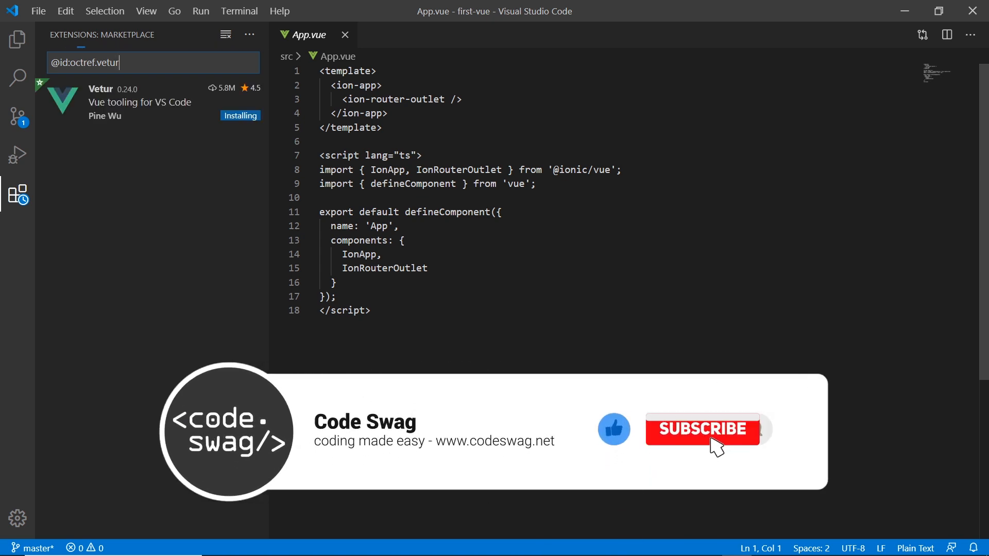
Install the recommended Vetur extension, then return to the Explorer file list.
left_click(703, 430)
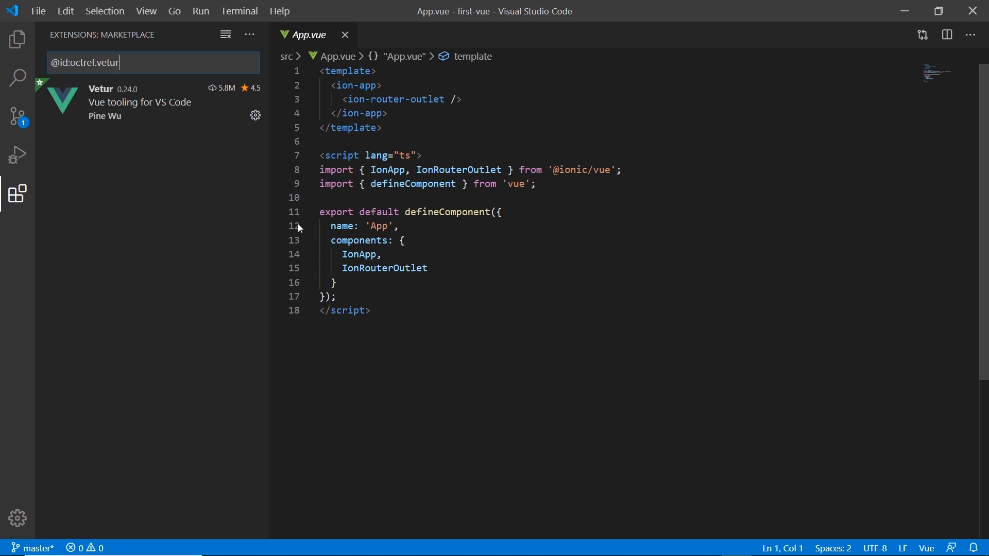
mouse_move(17, 40)
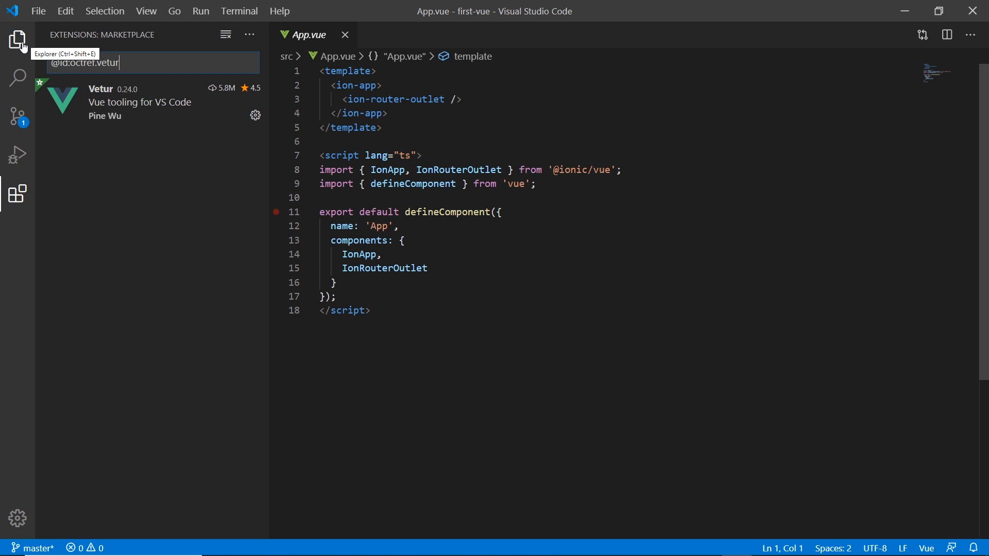
left_click(17, 39)
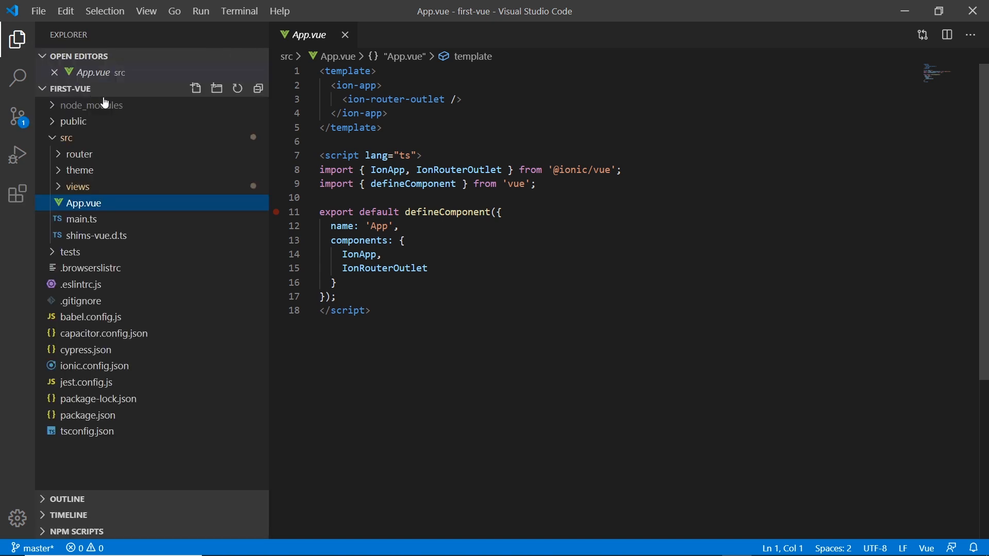
mouse_move(60, 191)
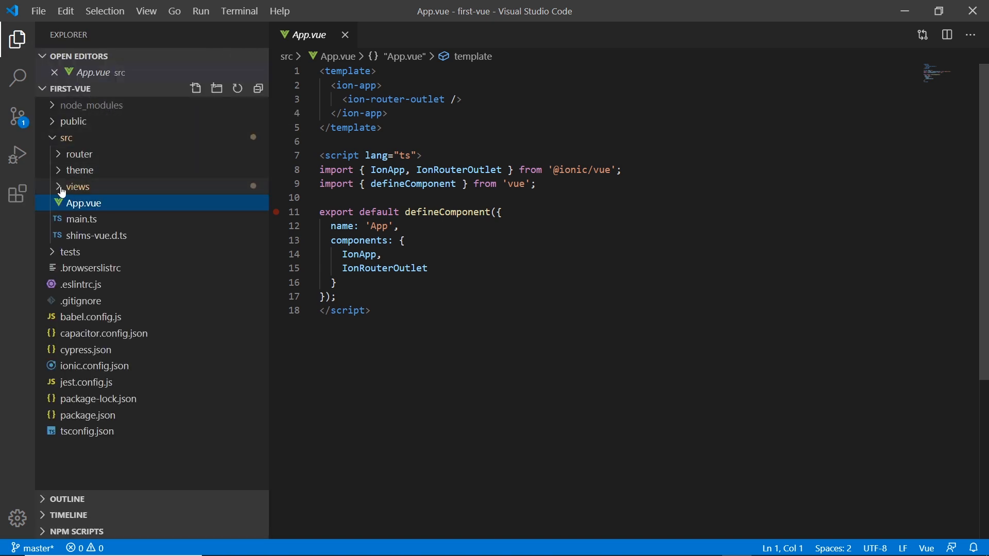
Expand src > views and load Home.vue into the editor.
left_click(78, 187)
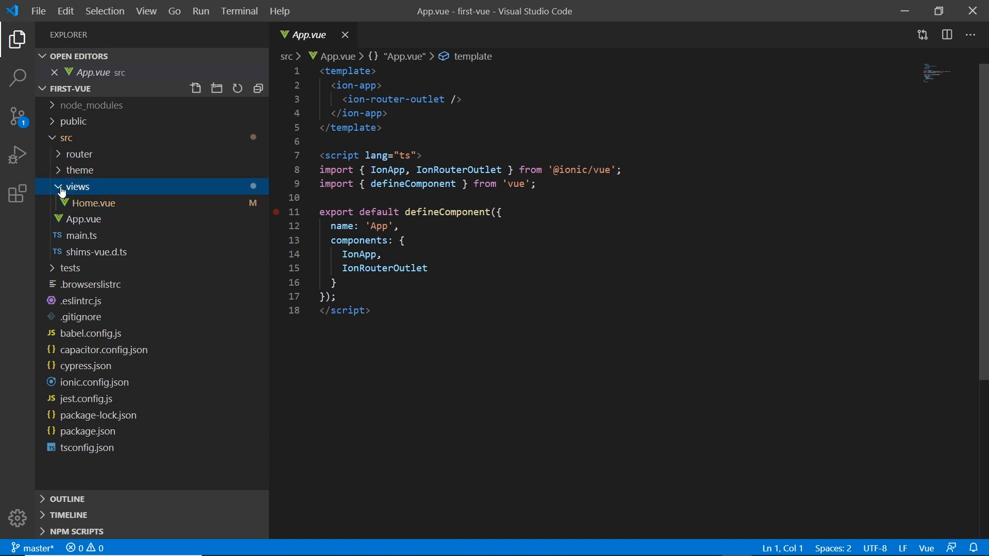
mouse_move(91, 202)
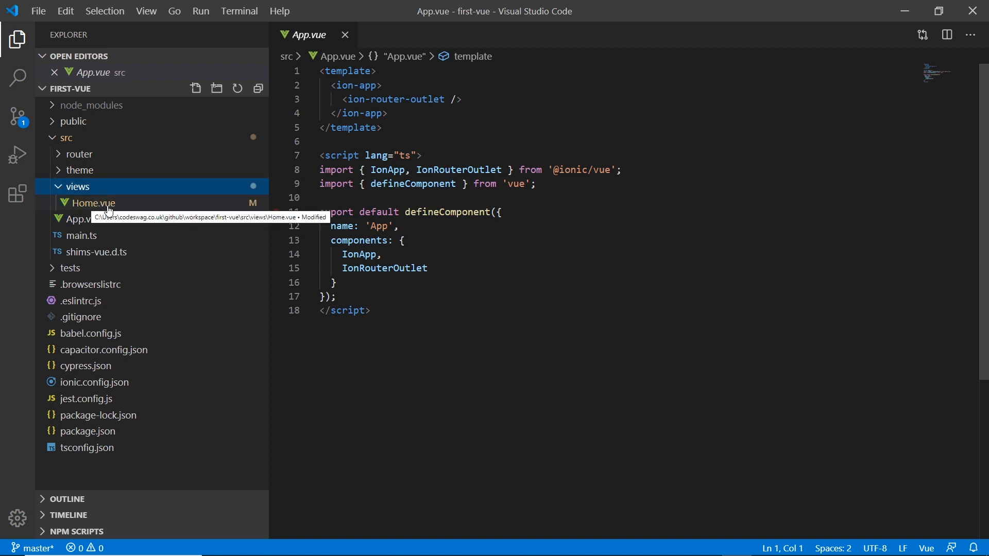
left_click(92, 202)
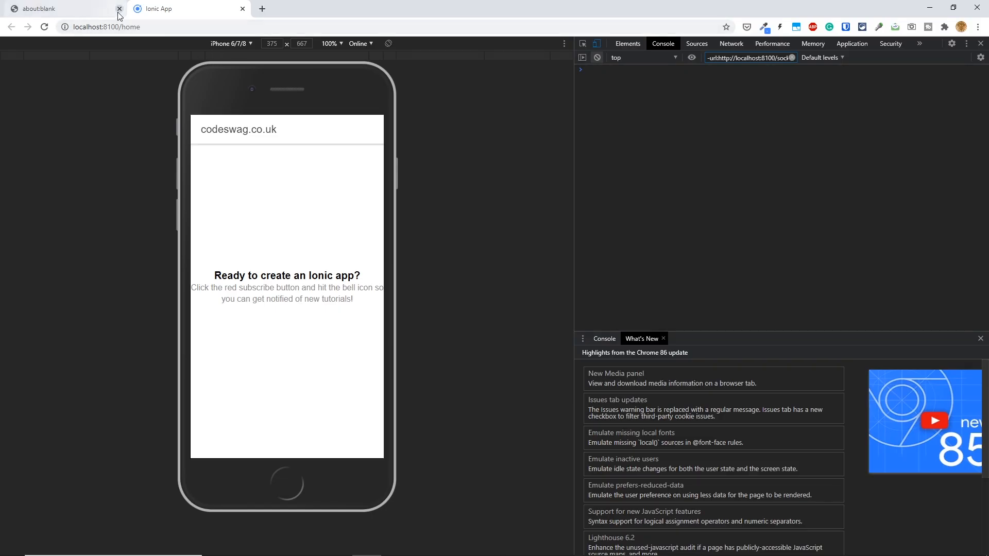
Close the about:blank tab so only the Ionic app preview remains in Chrome.
left_click(120, 9)
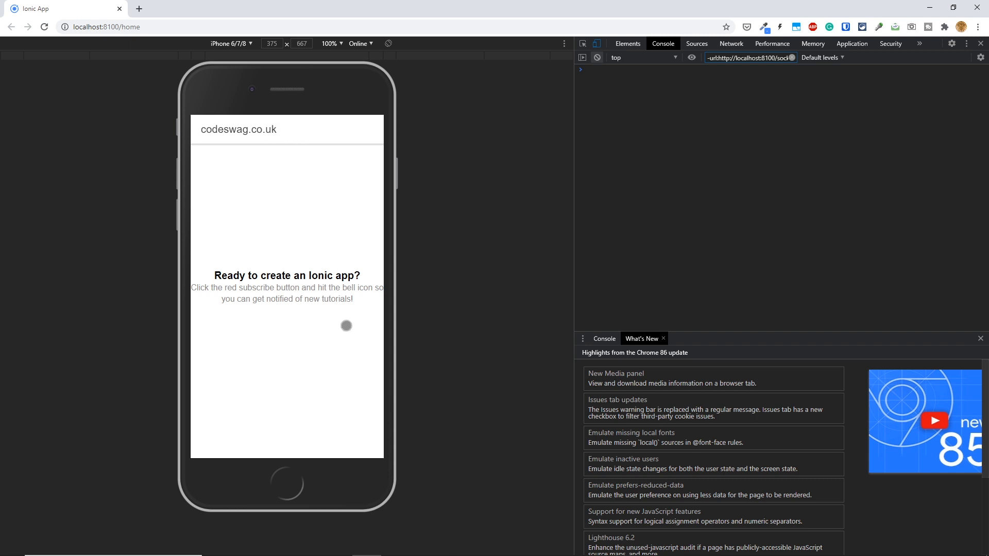
mouse_move(479, 287)
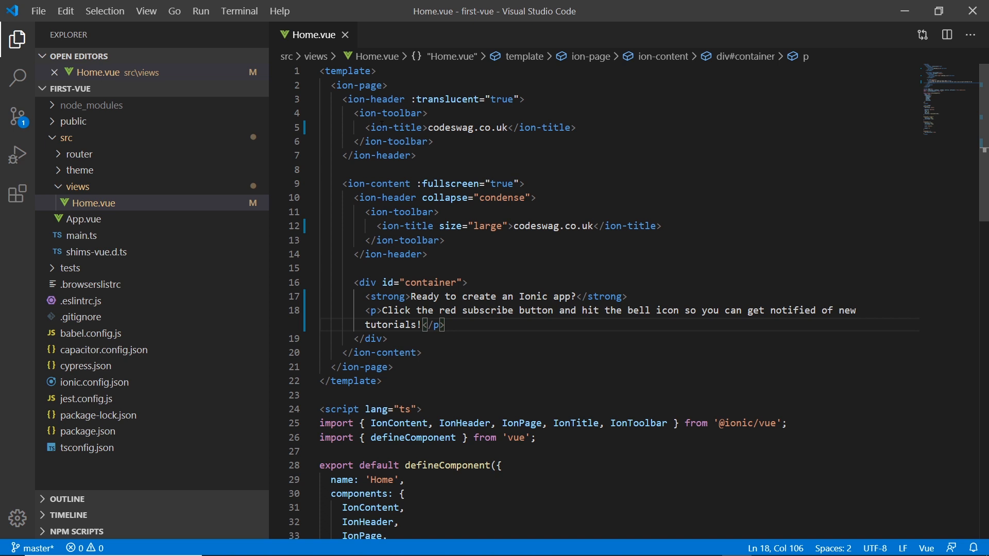
mouse_move(18, 40)
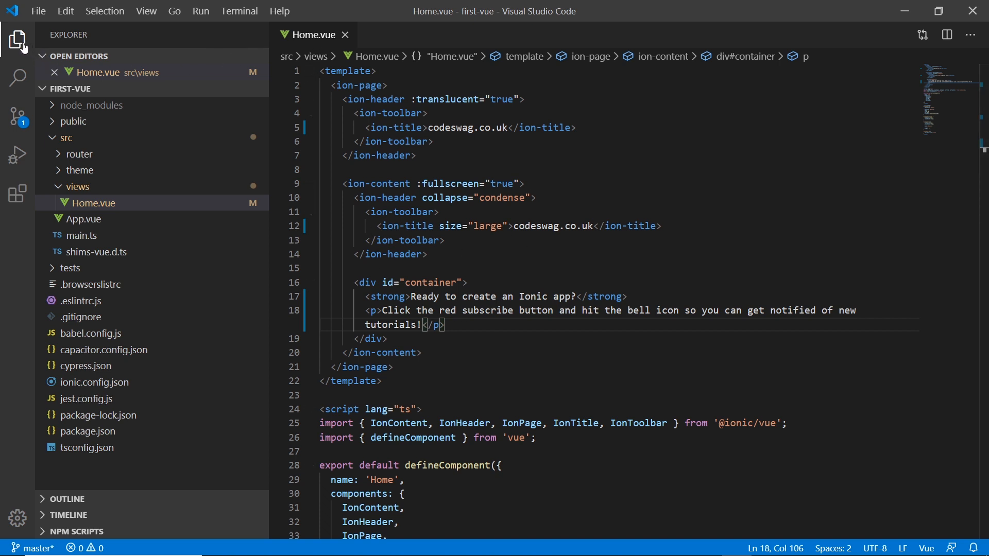
Collapse the Explorer sidebar so Home.vue's code fills the editor width.
left_click(17, 41)
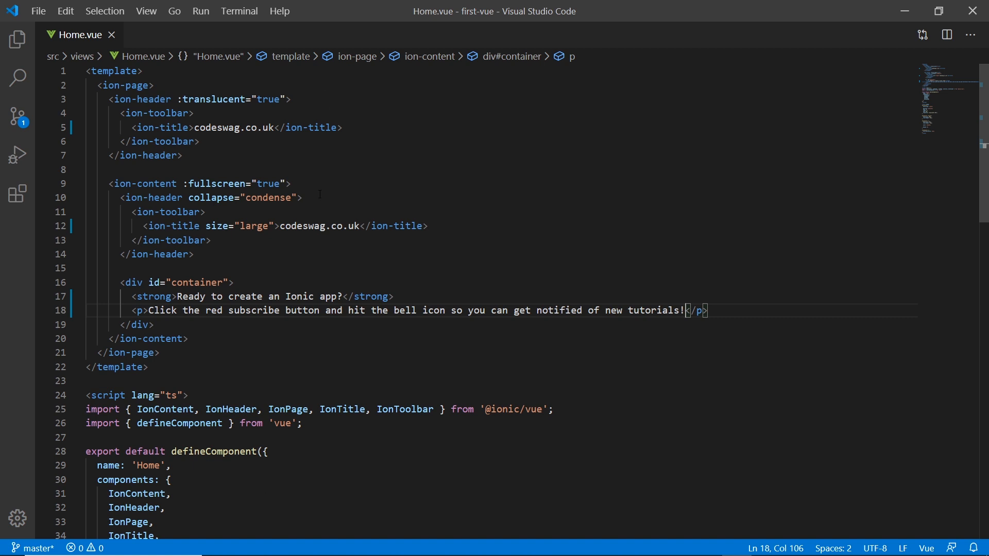
mouse_move(430, 342)
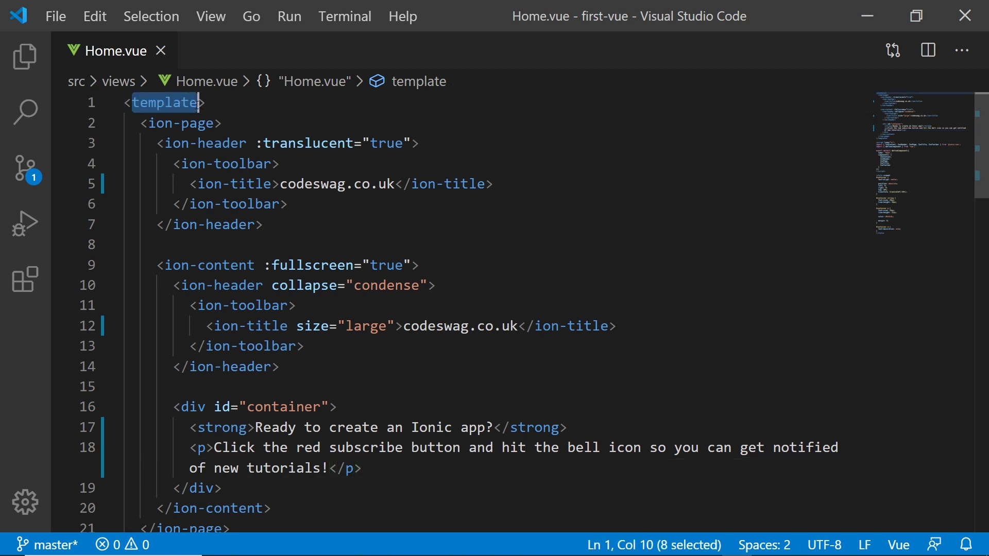
scroll("down", 3)
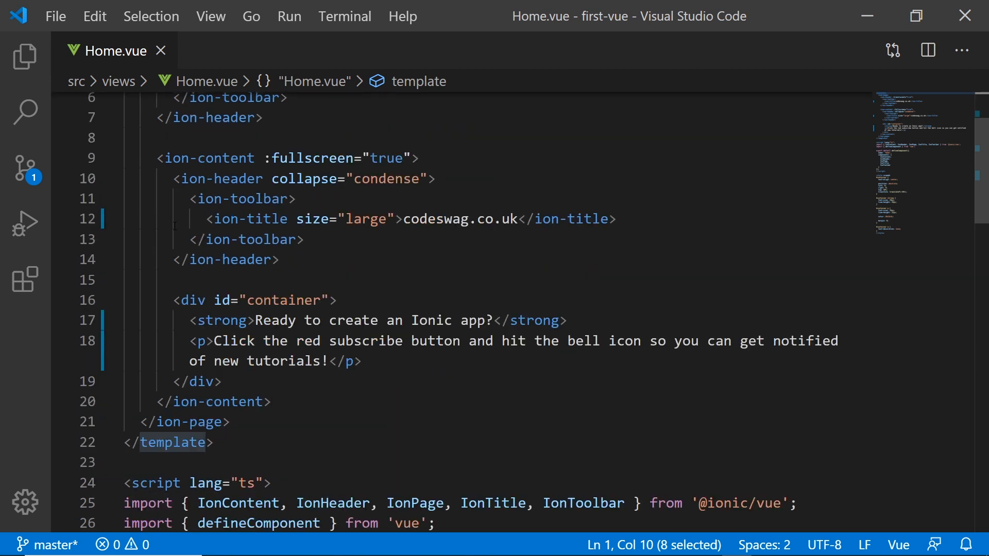
scroll("up", 3)
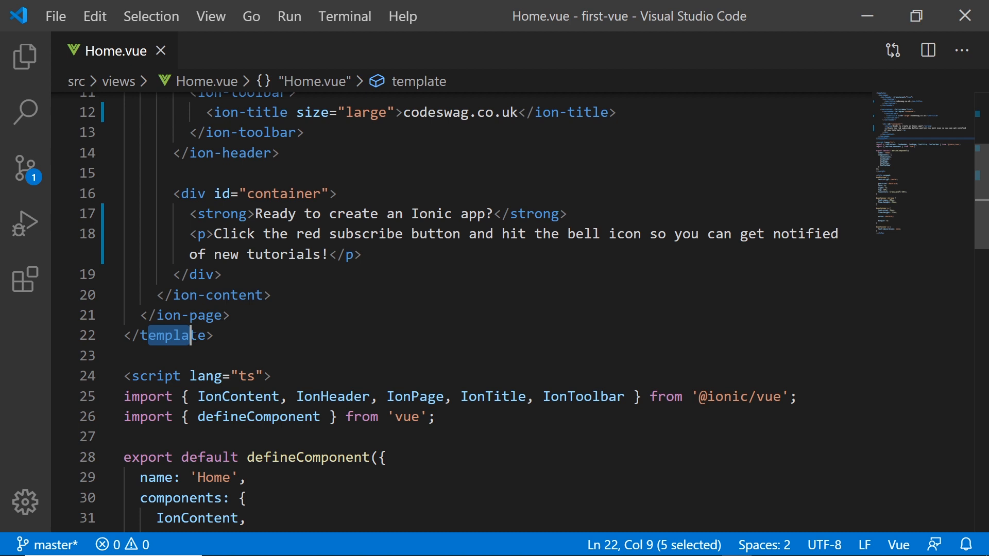
scroll("down", 3)
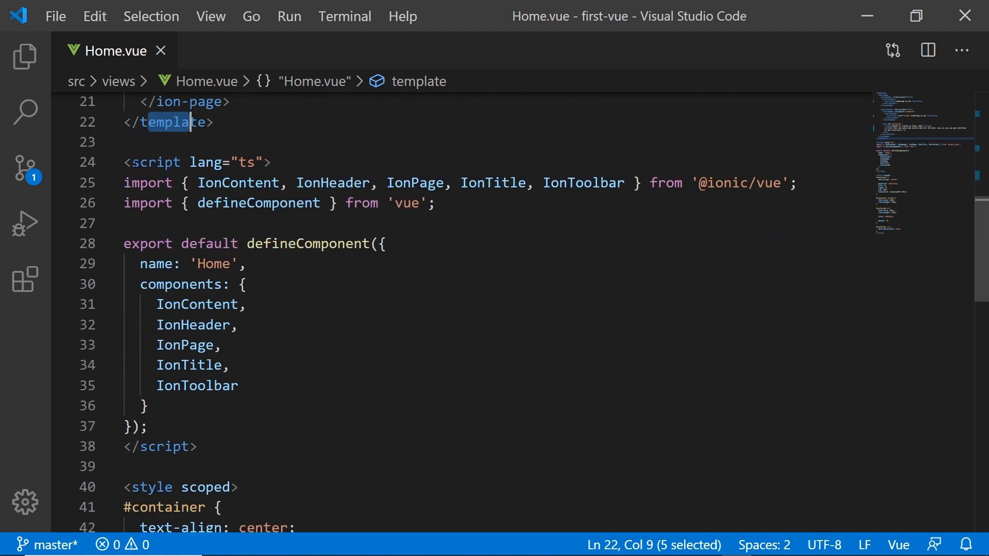
double_click(154, 162)
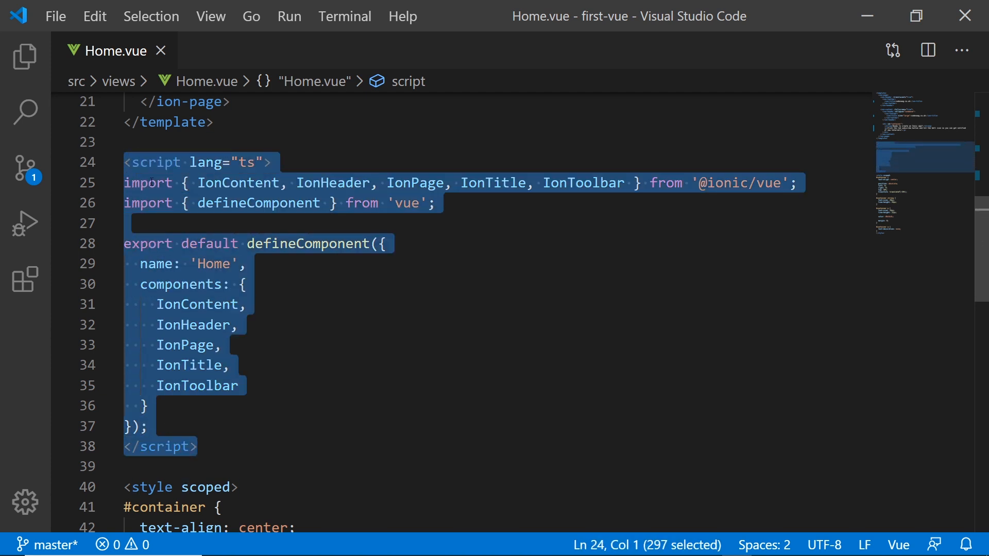
scroll("down", 3)
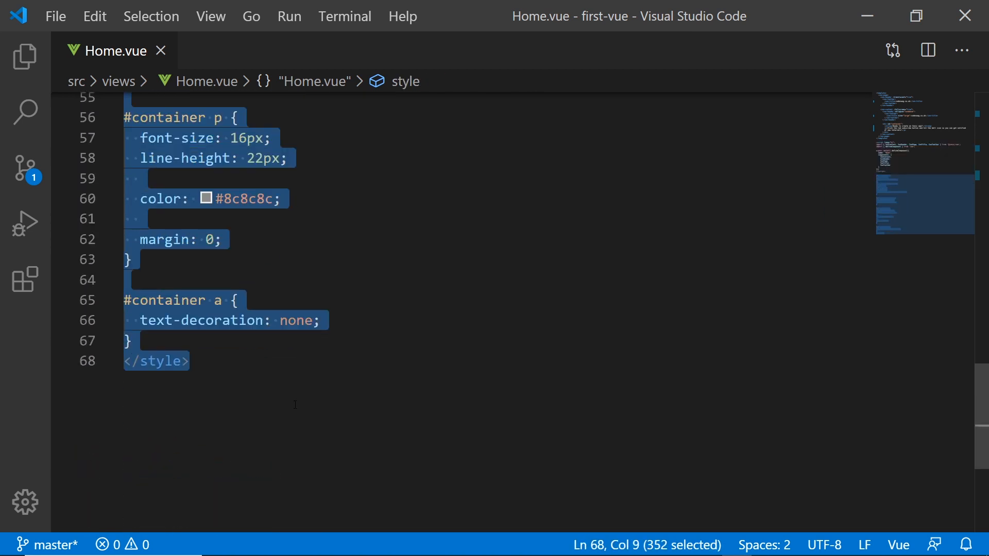
scroll("up", 3)
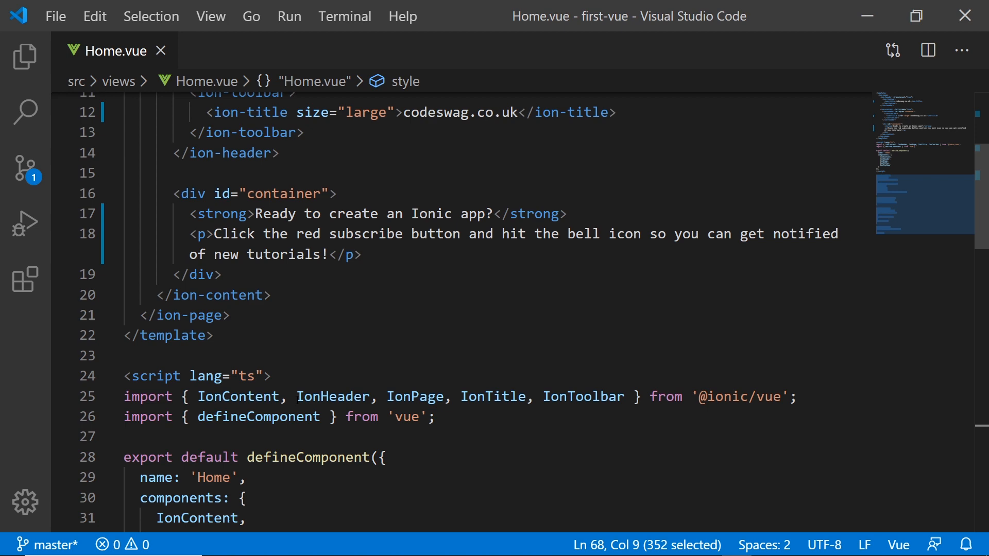
scroll("up", 3)
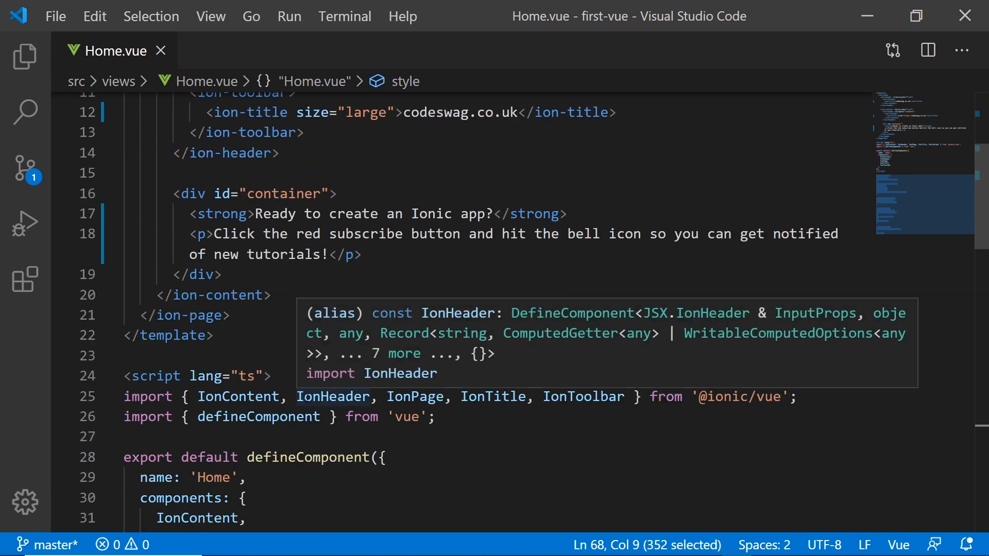
mouse_move(407, 334)
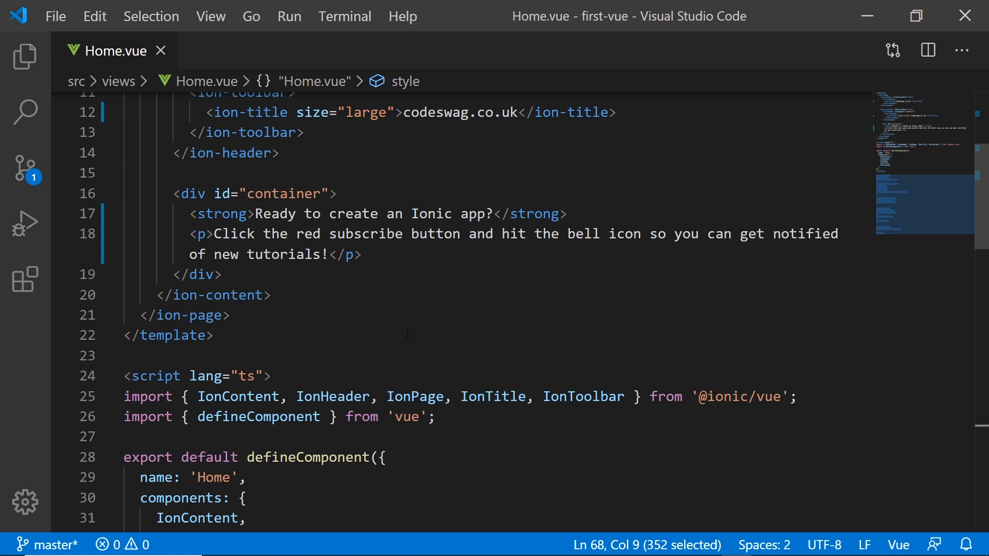
left_click(214, 335)
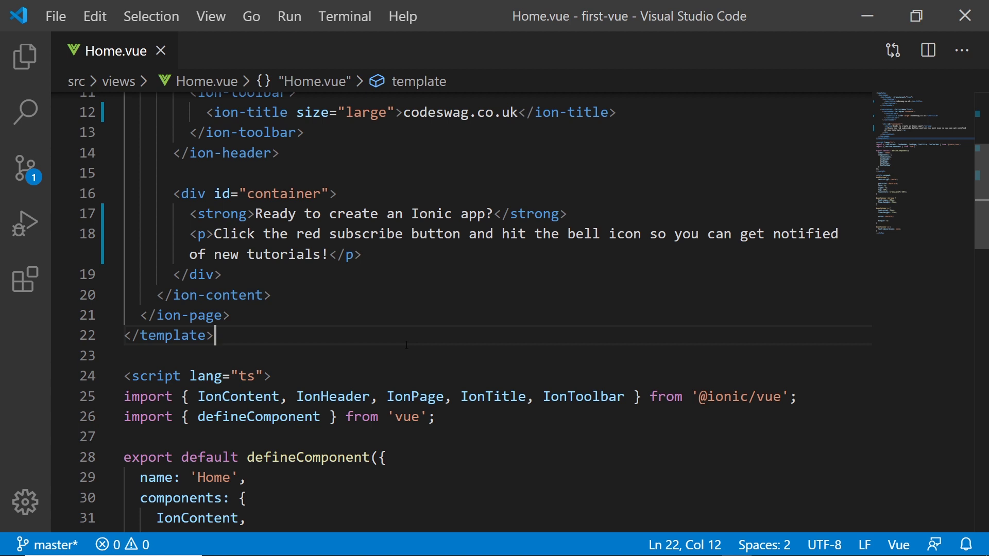
scroll("down", 3)
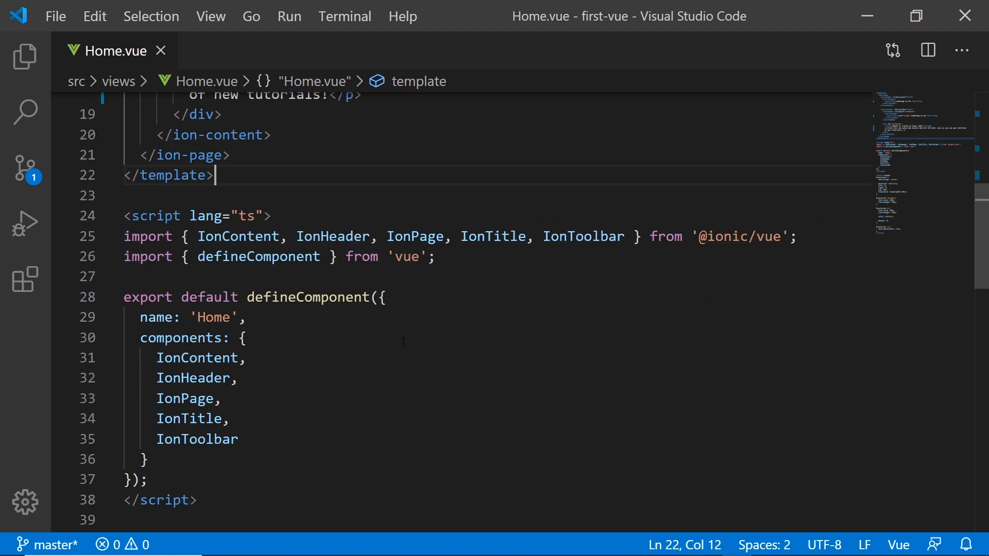
left_click(126, 216)
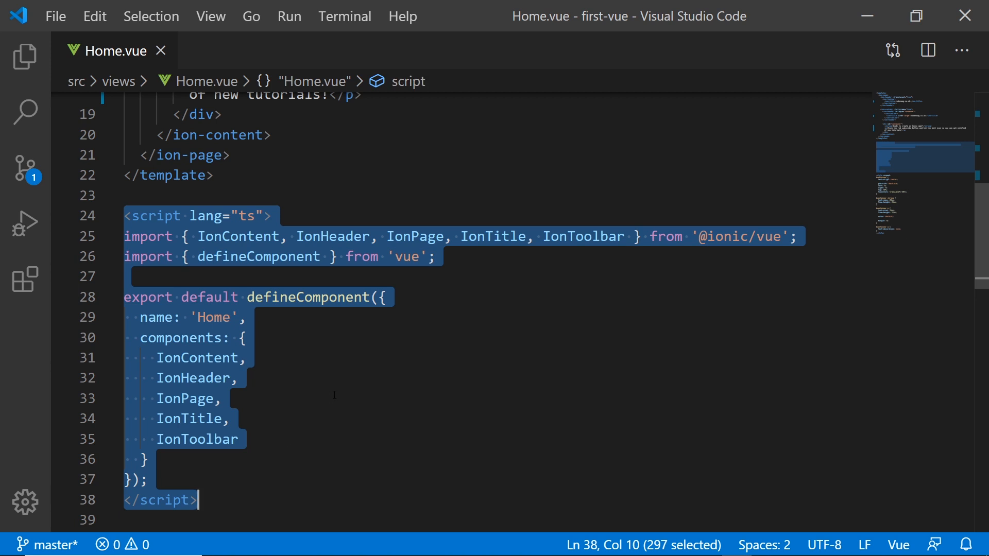
left_click(322, 257)
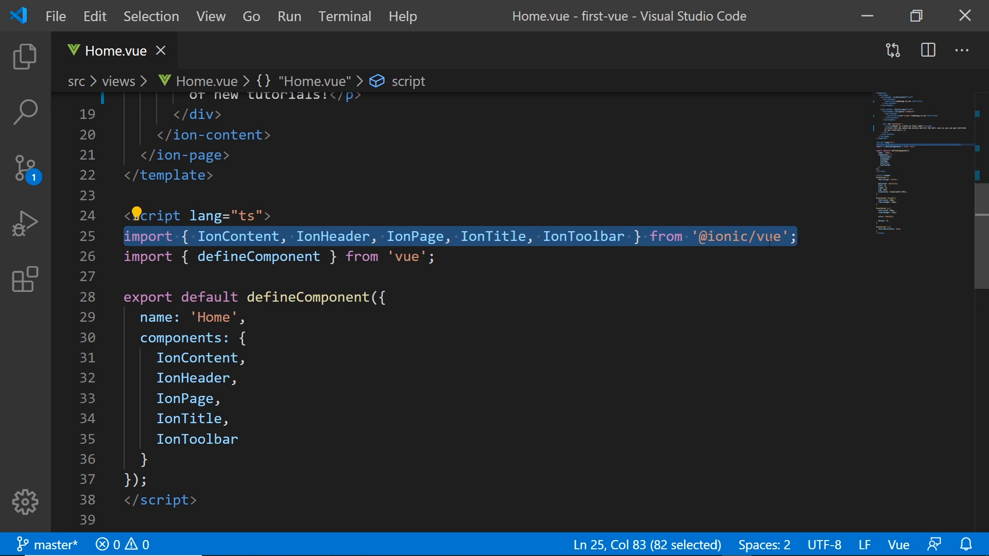
double_click(731, 237)
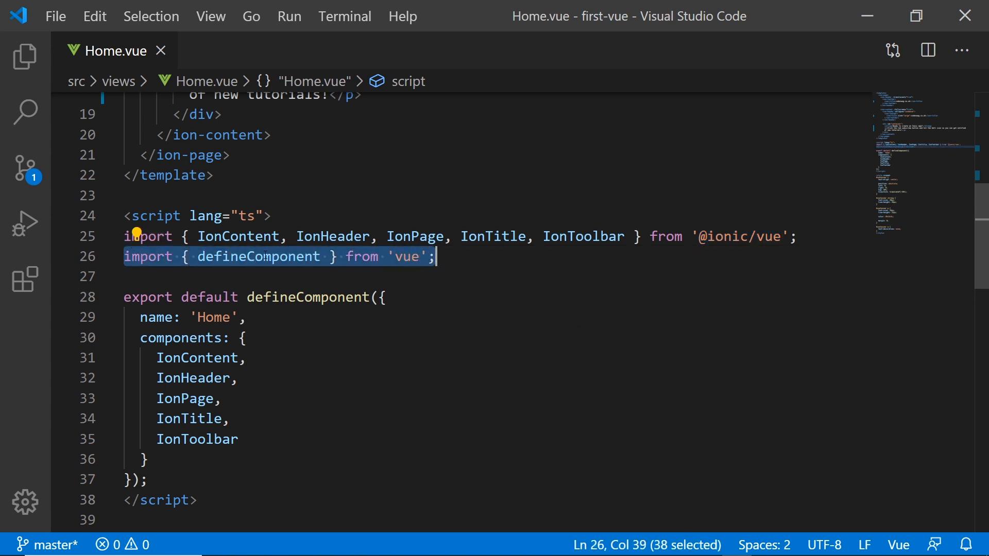
left_click(254, 257)
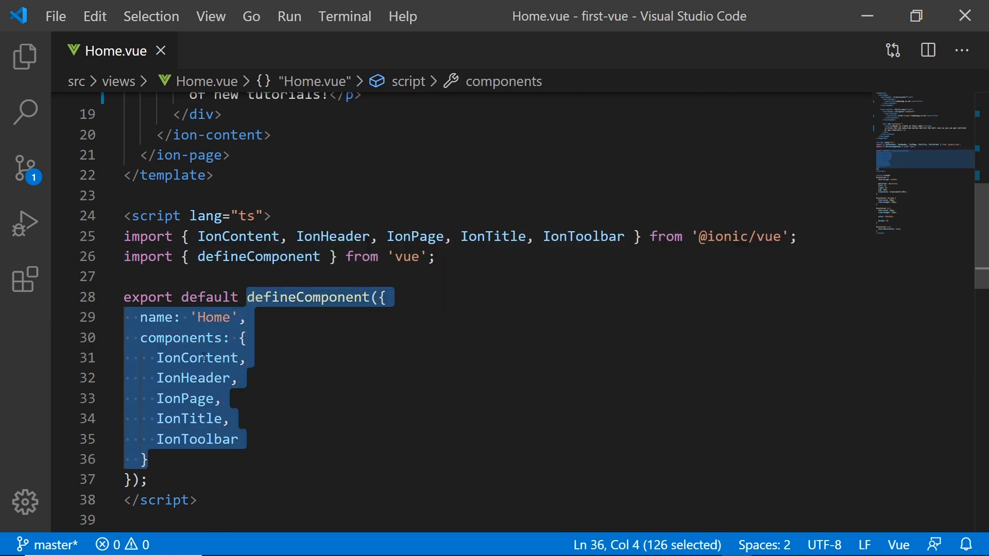
double_click(212, 318)
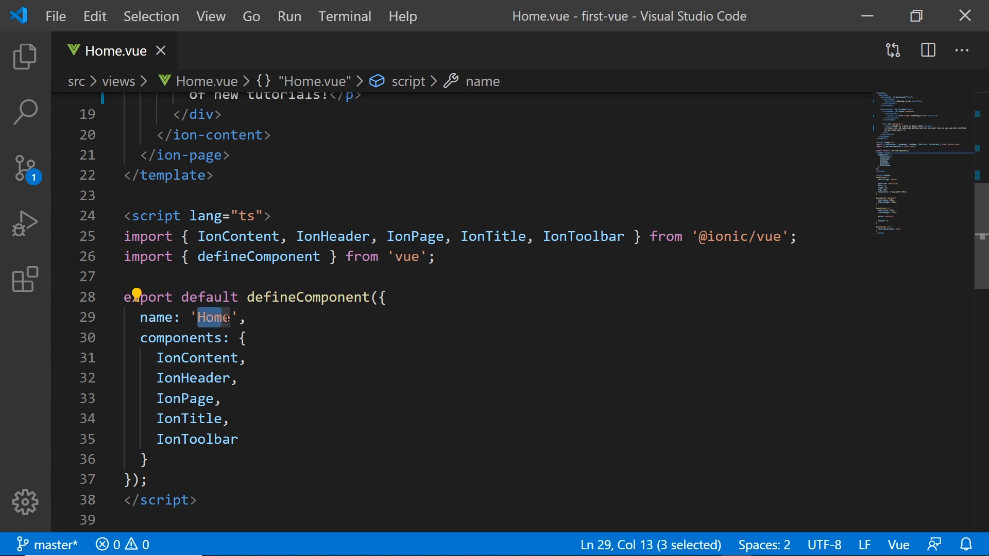
key("shift+right")
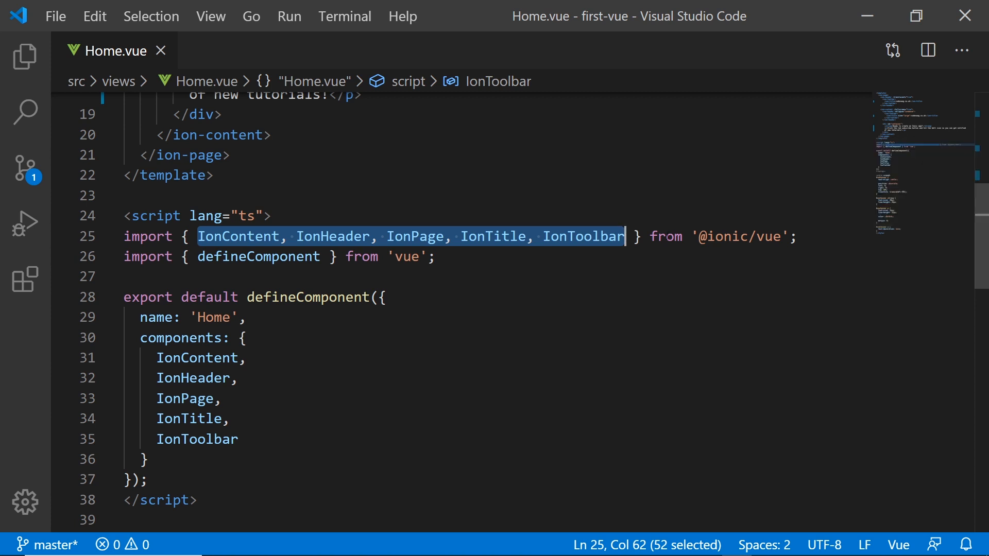
left_click(154, 479)
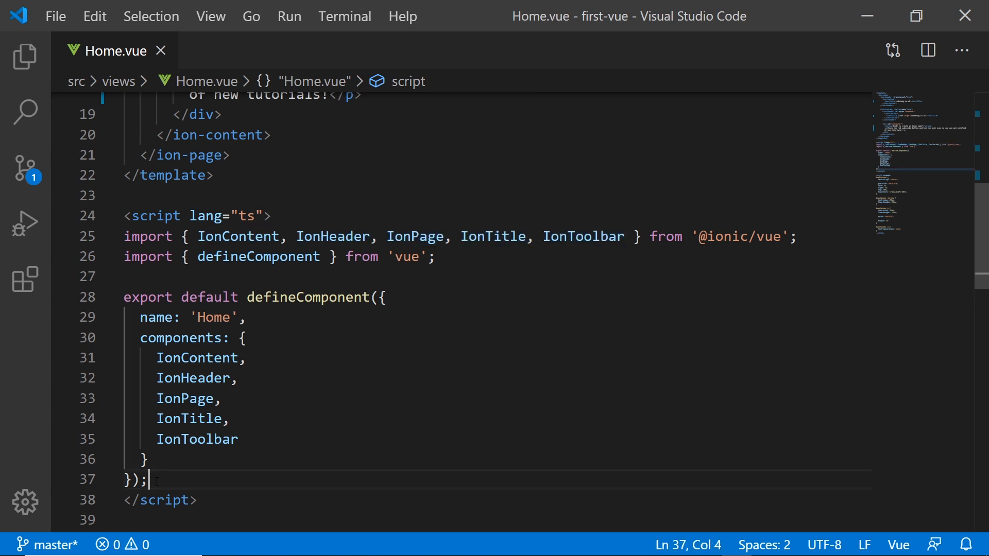
scroll("up", 3)
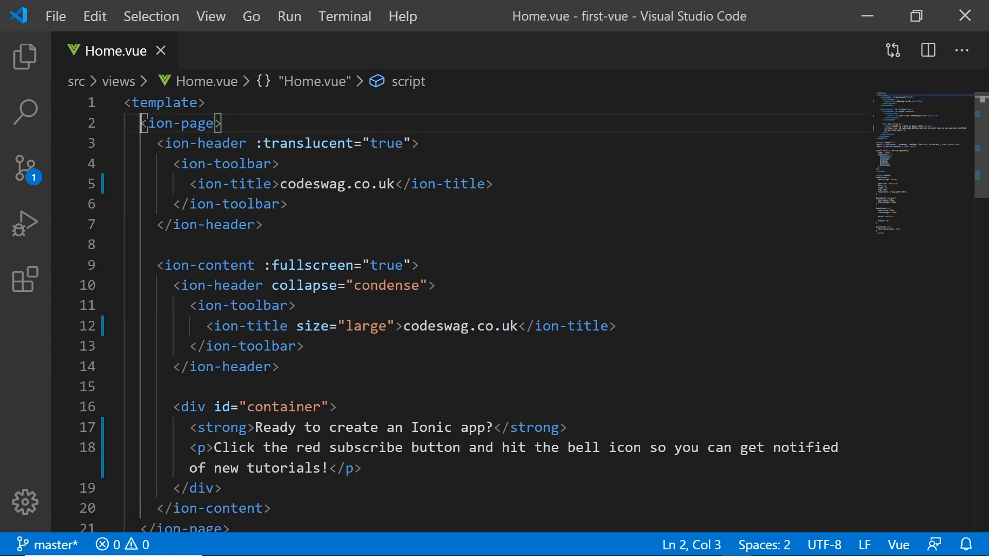
double_click(196, 142)
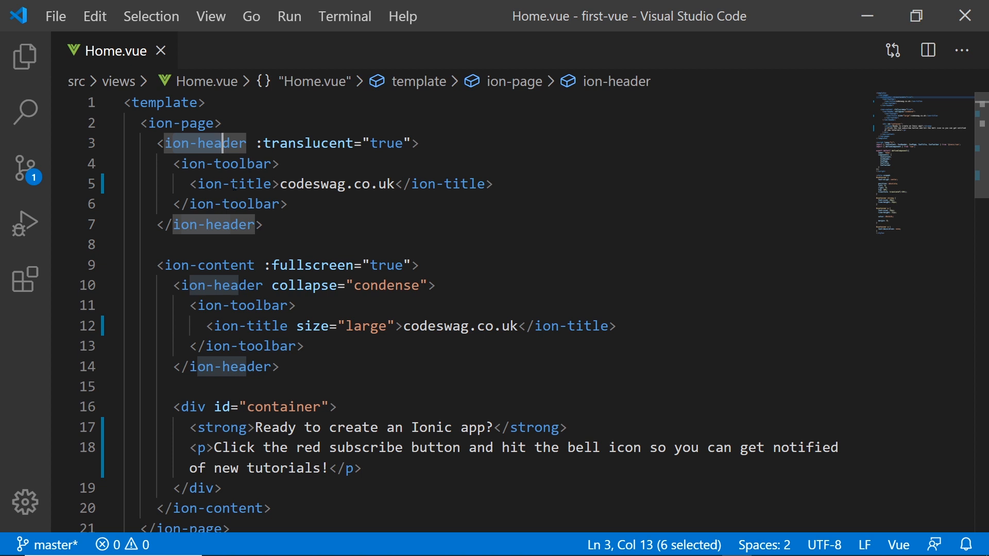
left_click(208, 265)
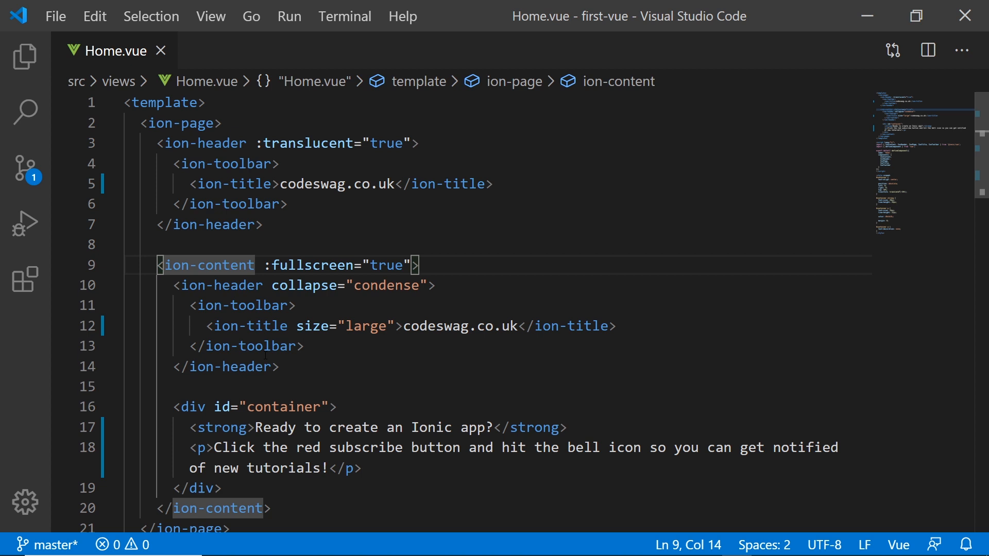
double_click(177, 123)
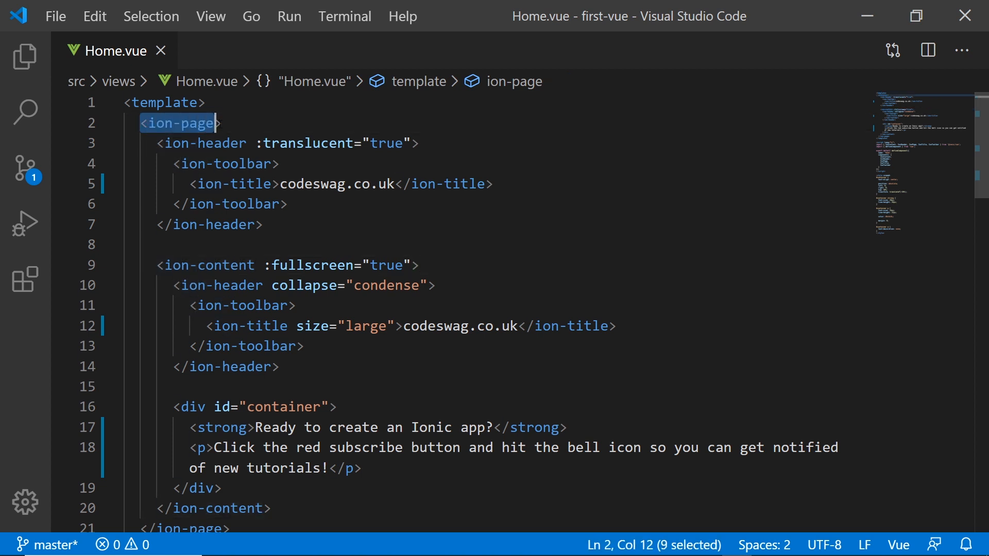
key("shift+Right")
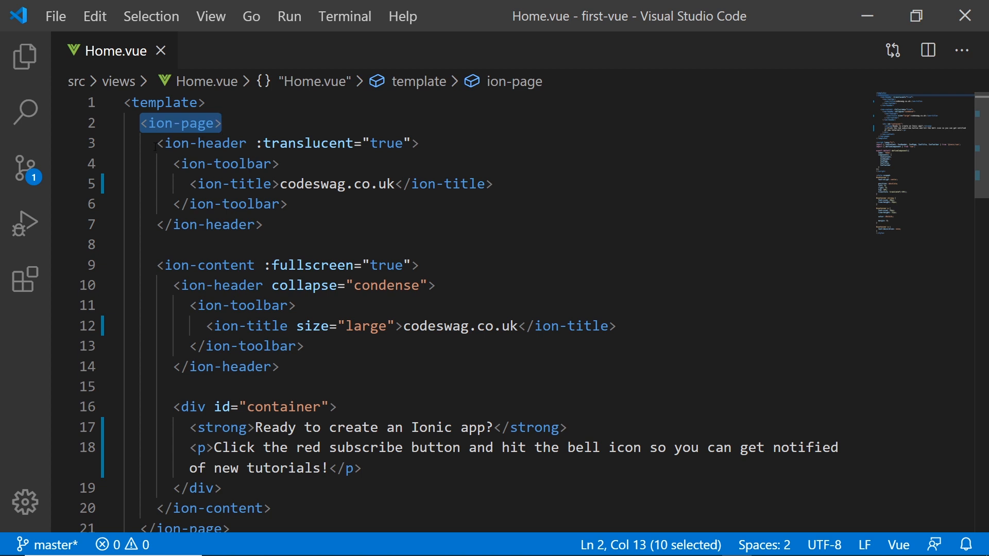
left_click(183, 102)
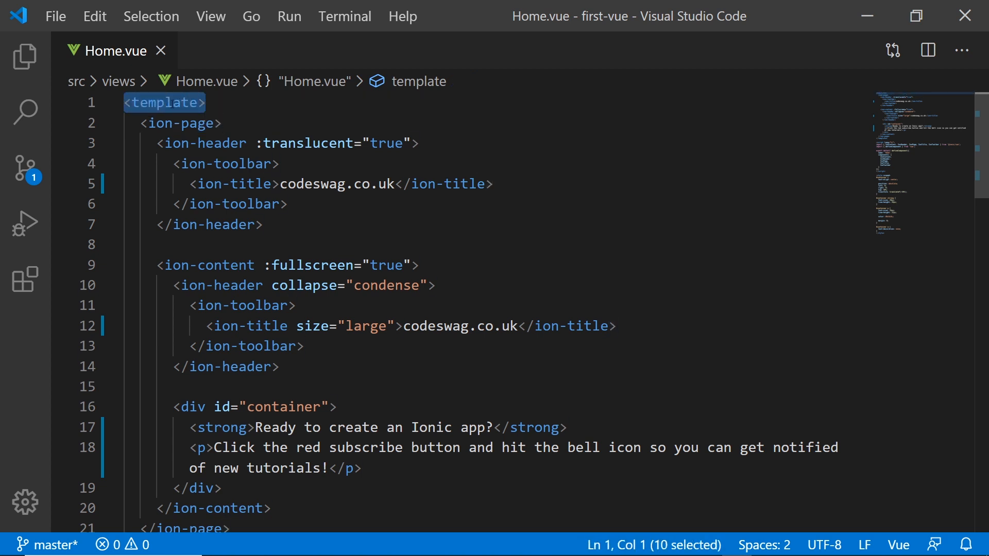
left_click(152, 123)
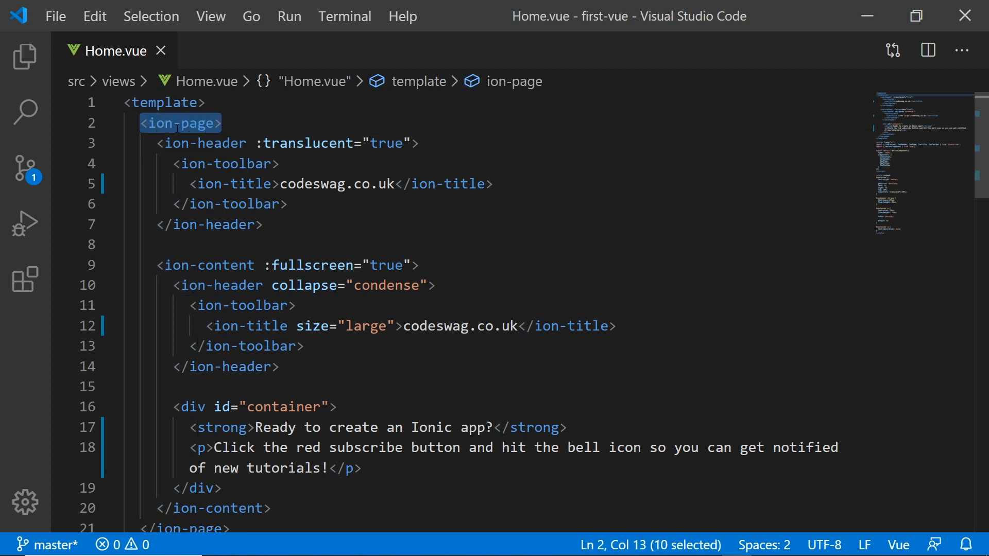
left_click(196, 421)
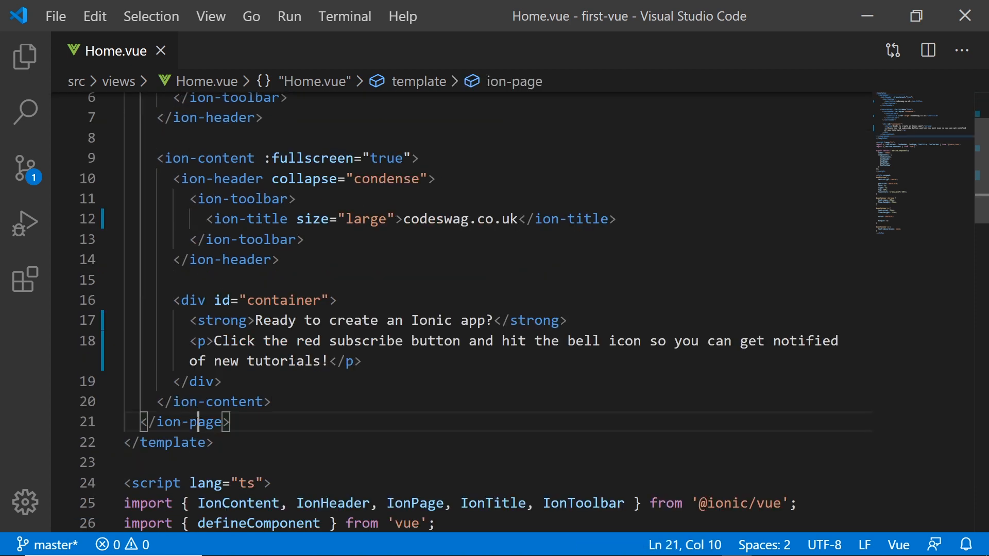
scroll("up", 3)
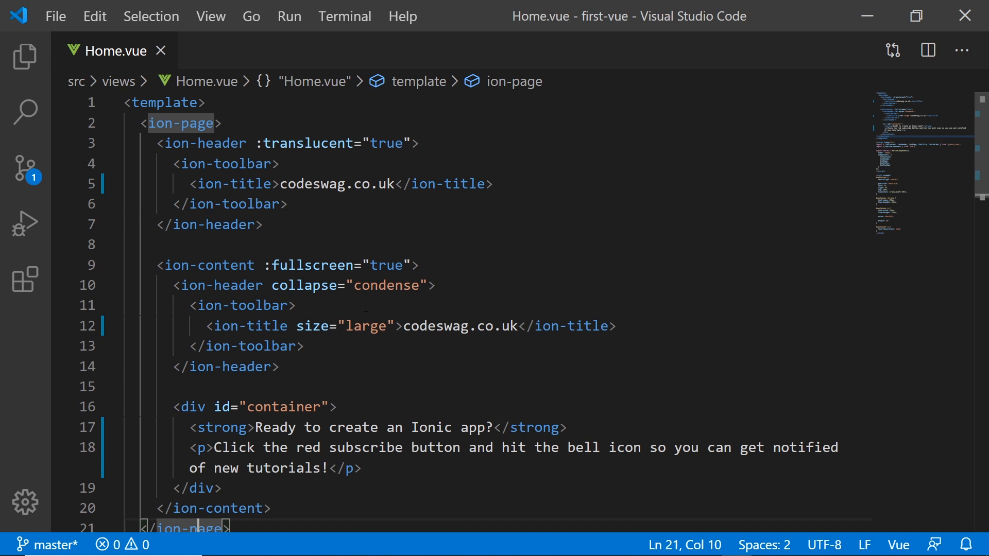
mouse_move(24, 56)
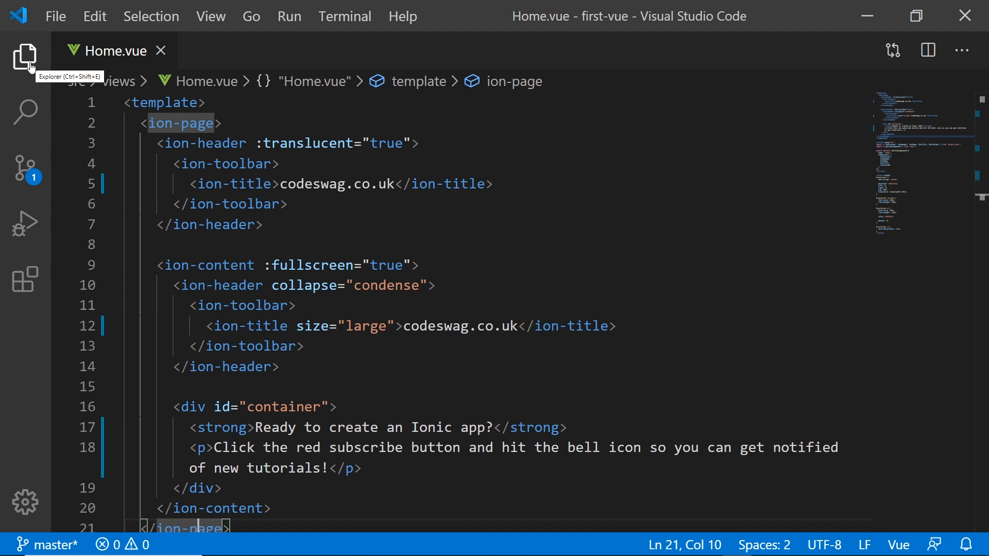
Load src/router/index.ts, showing the root-to-home redirect route, with the sidebar hidden again.
left_click(24, 55)
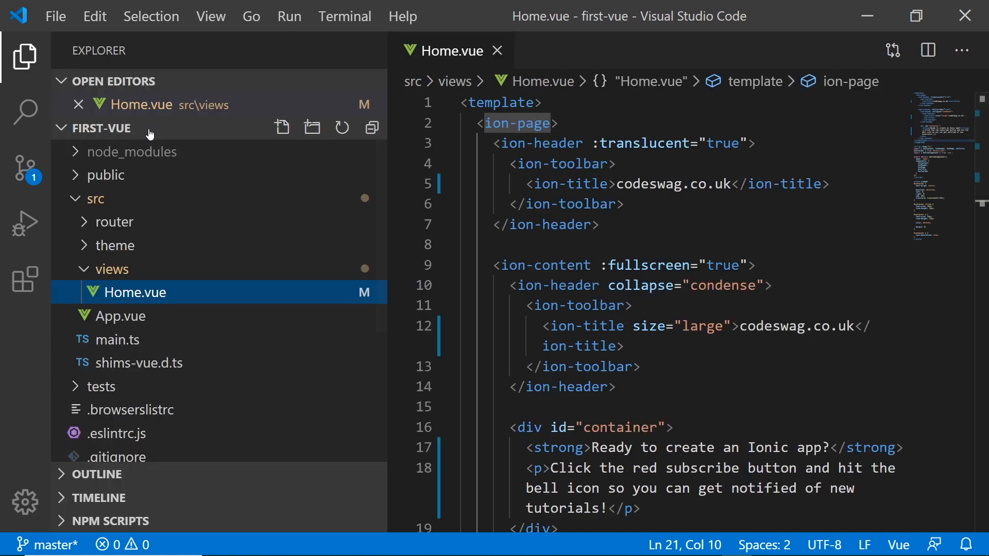
left_click(116, 221)
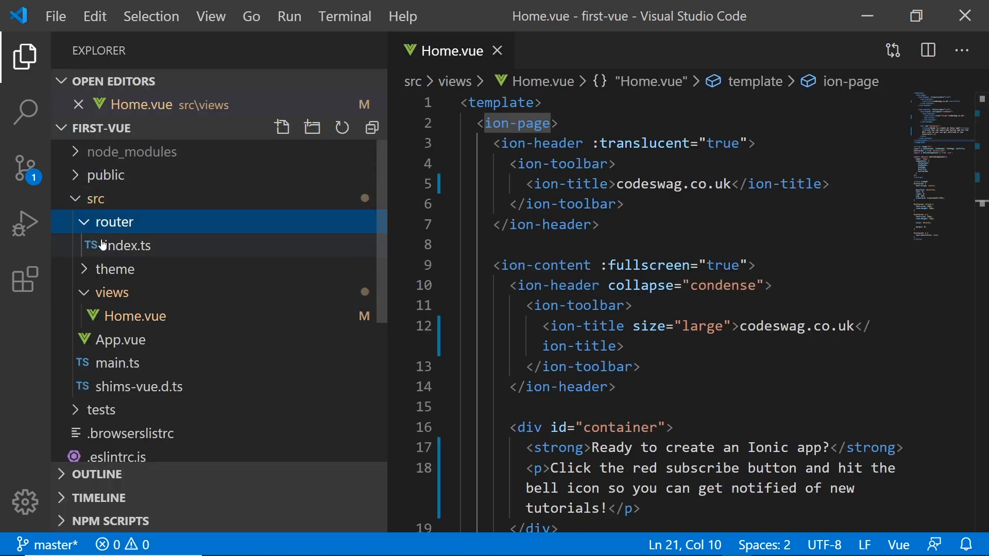
left_click(125, 246)
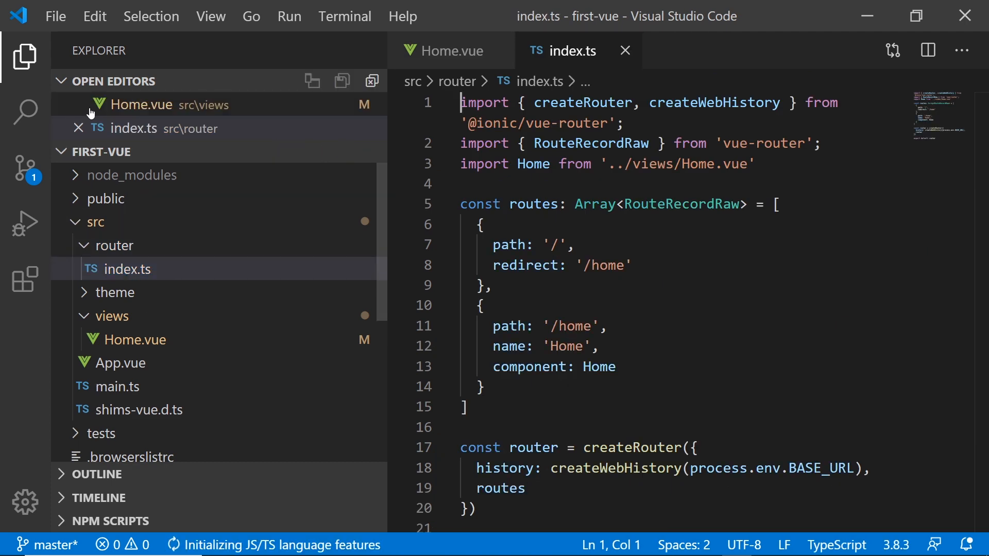
left_click(24, 55)
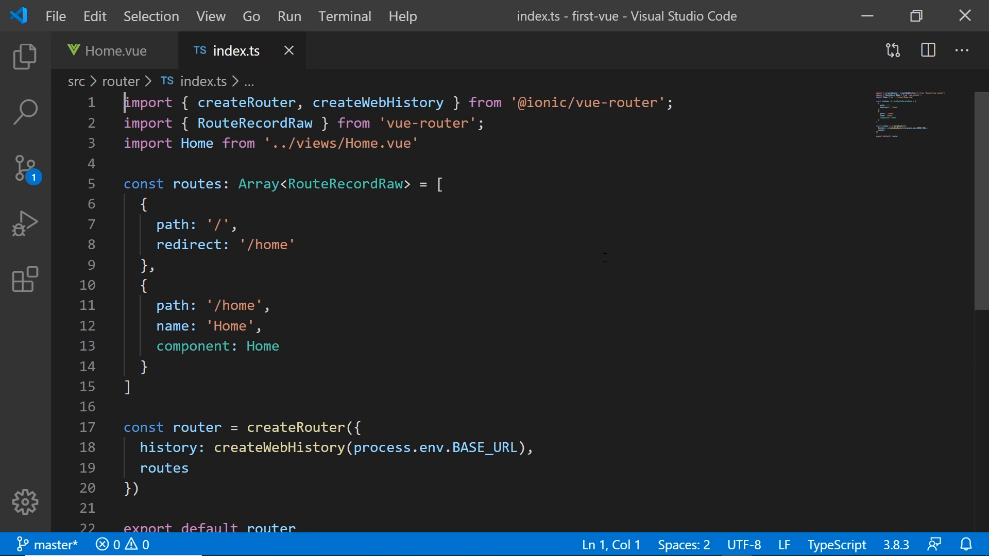
mouse_move(493, 431)
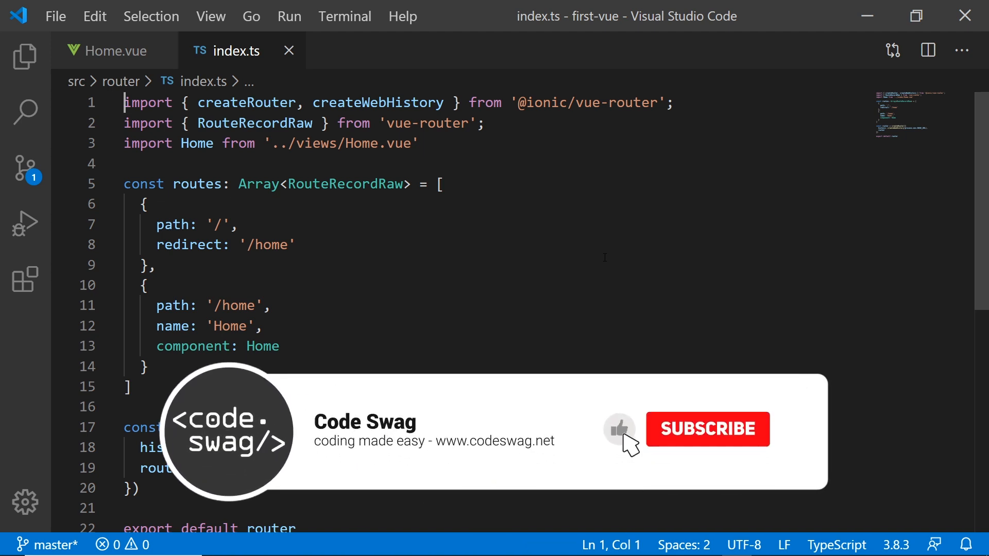
Review index.ts and return to Home.vue with the file tree visible.
left_click(706, 428)
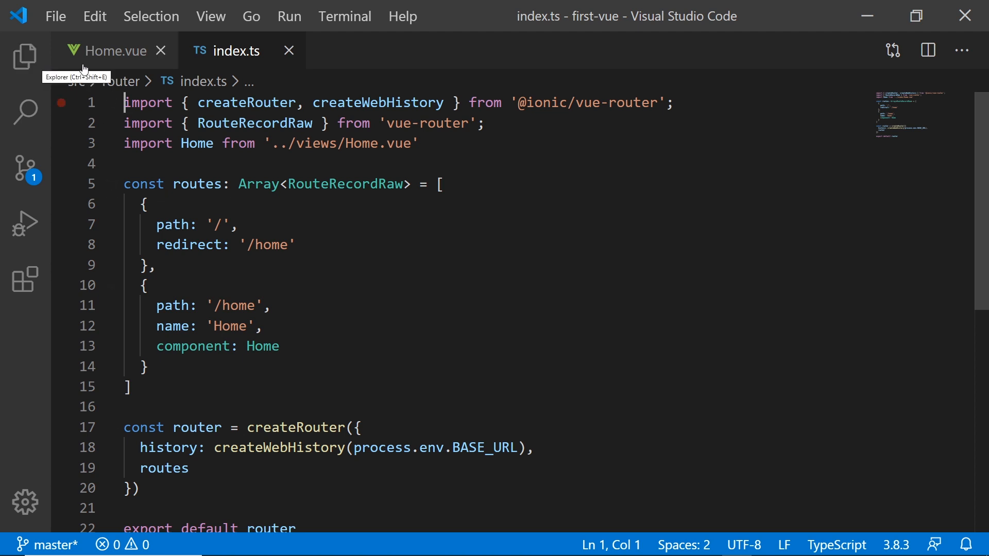
left_click(23, 55)
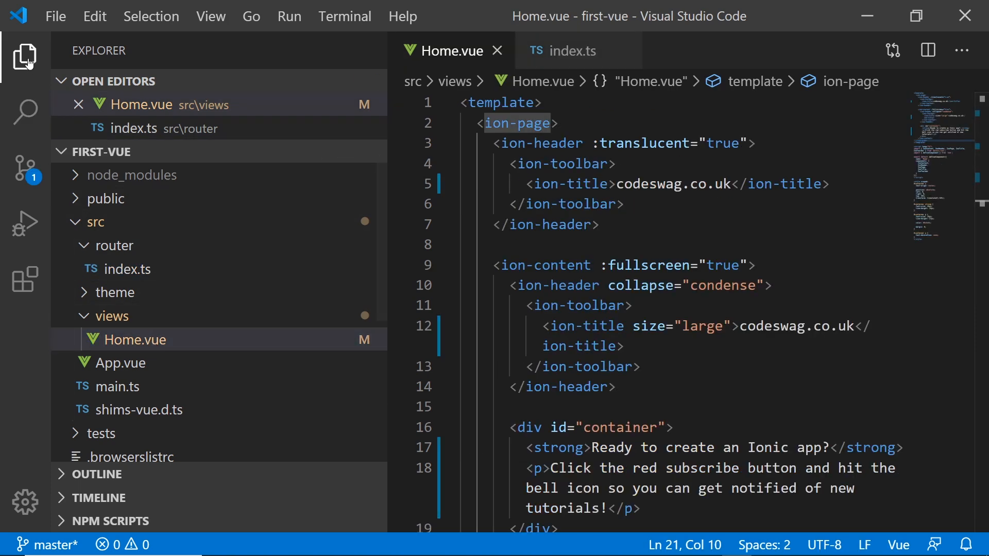
Load App.vue as a third tab to view its ion-router-outlet, then switch to index.ts.
left_click(25, 57)
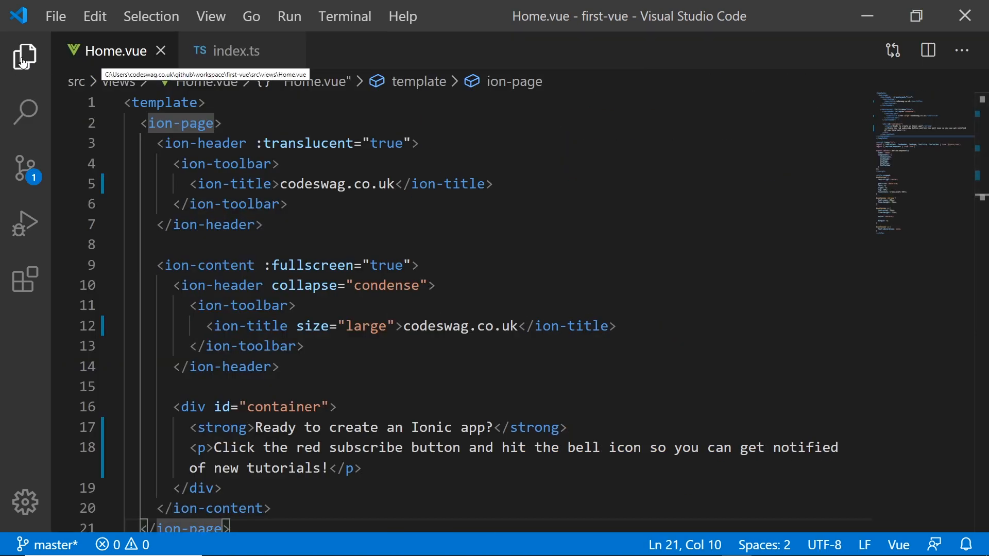
left_click(25, 57)
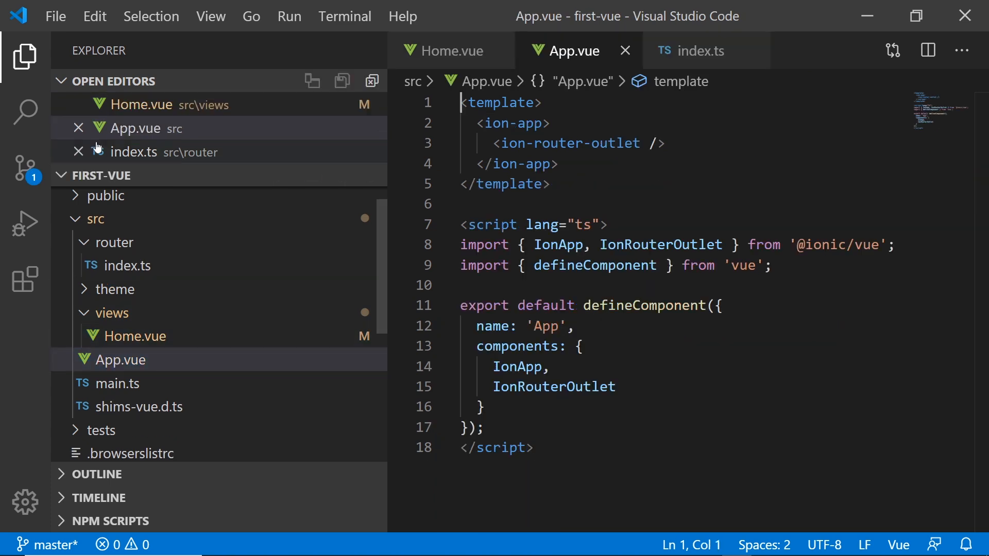
left_click(23, 56)
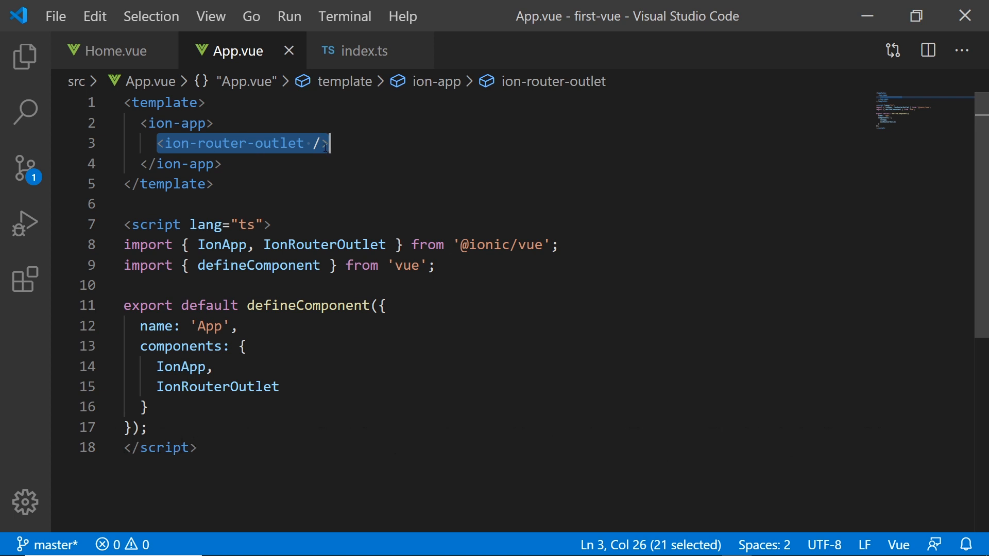
left_click(363, 51)
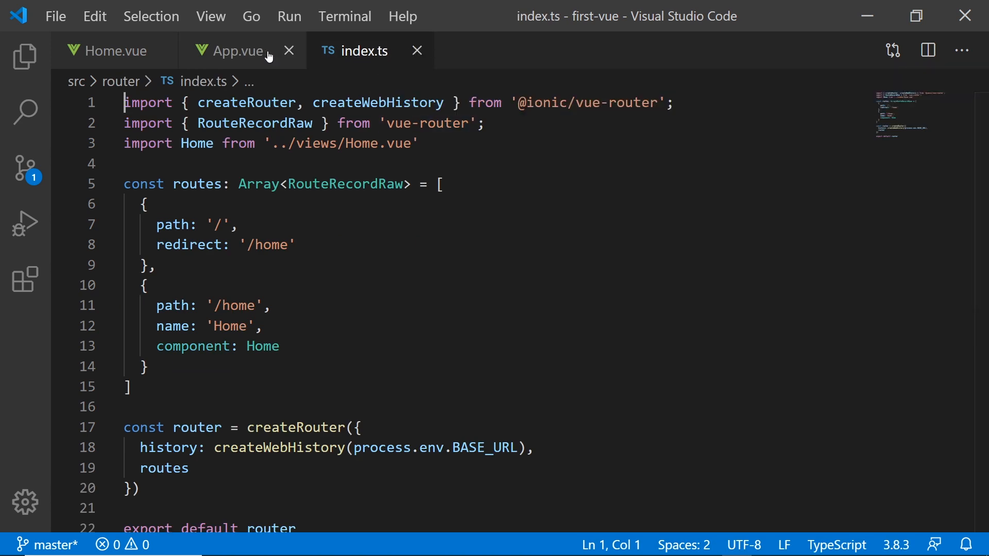
Close the App.vue tab and hide the Explorer, leaving Home.vue and index.ts open.
left_click(25, 55)
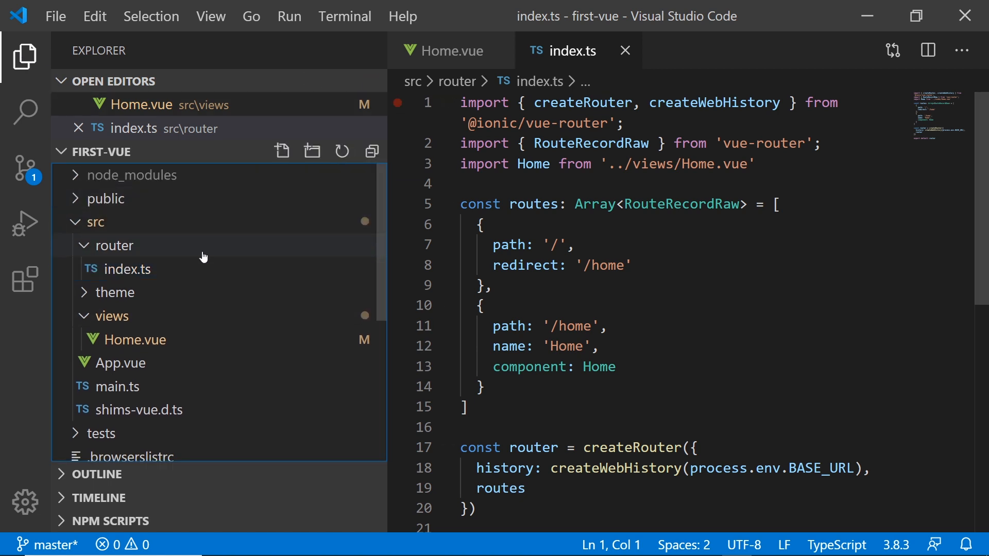
left_click(25, 56)
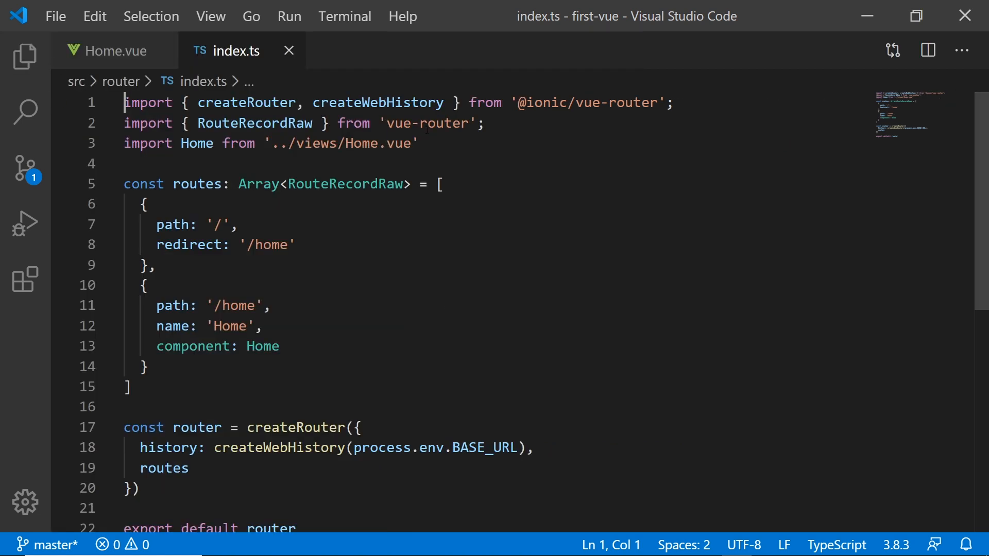
mouse_move(532, 270)
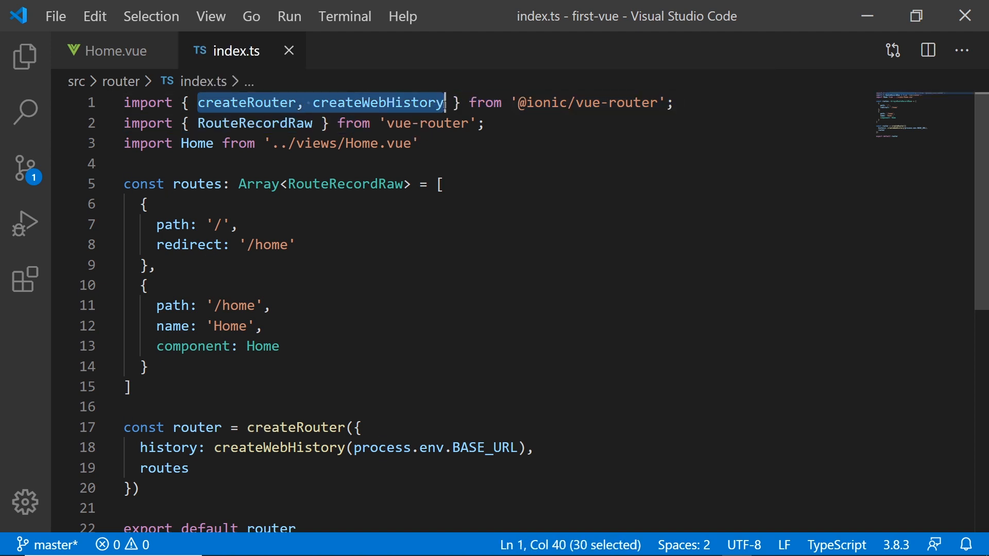
mouse_move(377, 102)
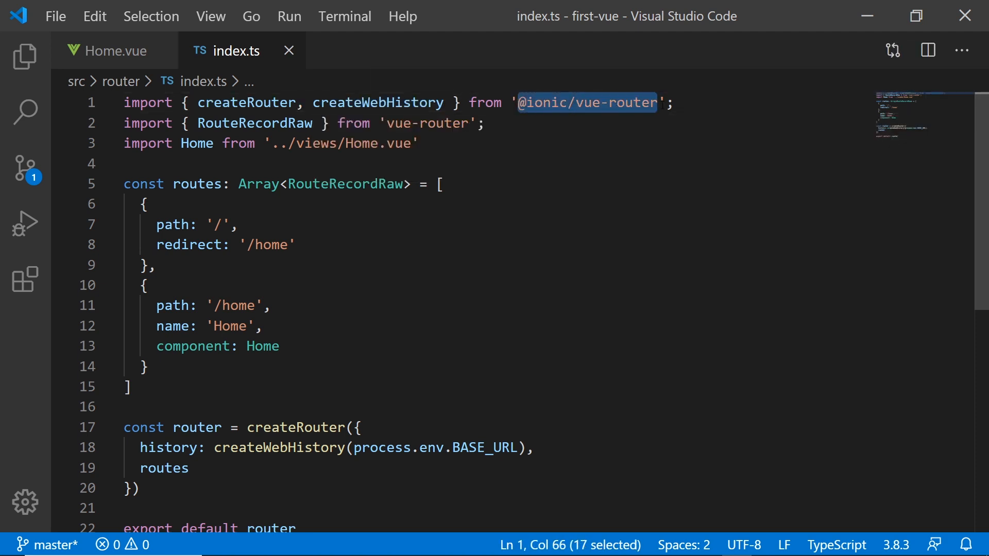
mouse_move(639, 191)
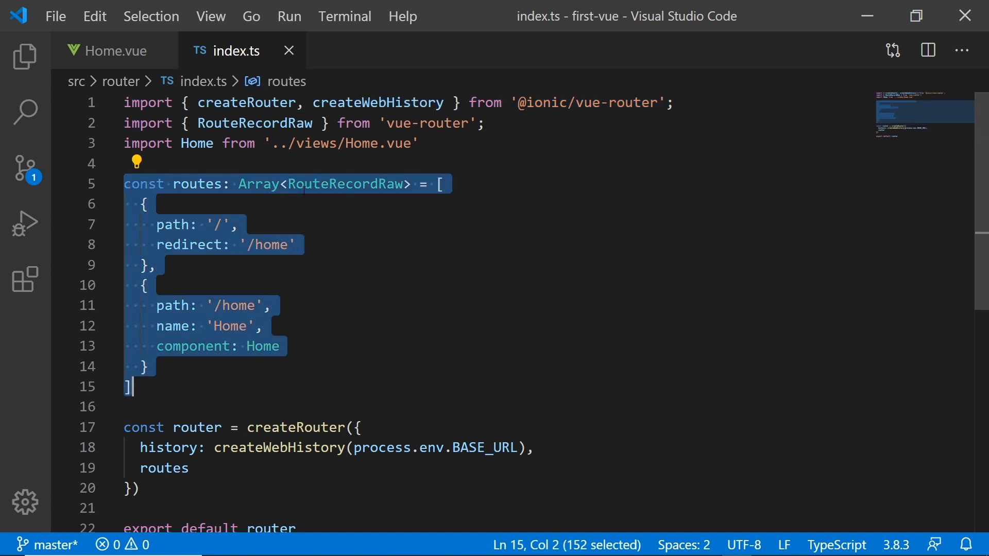
left_click(249, 184)
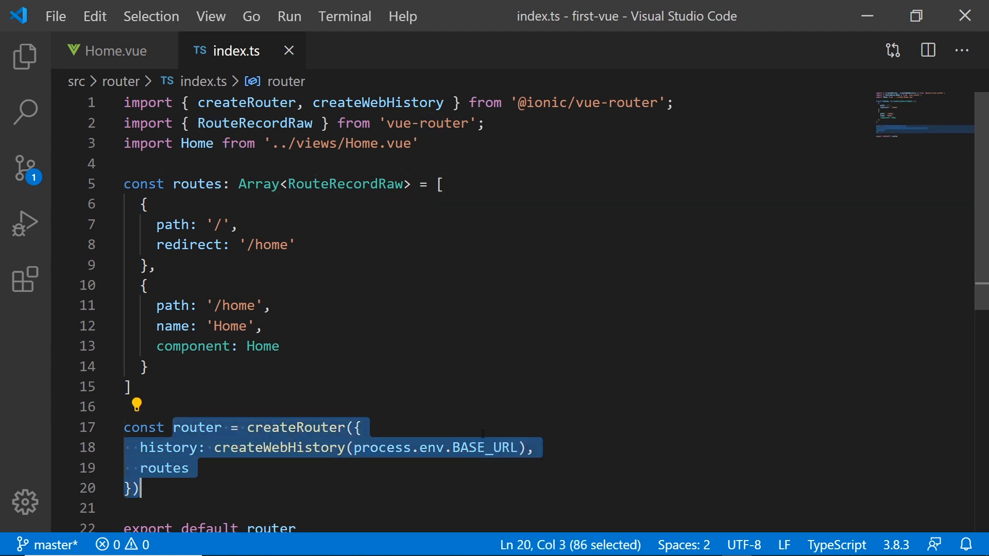
double_click(164, 468)
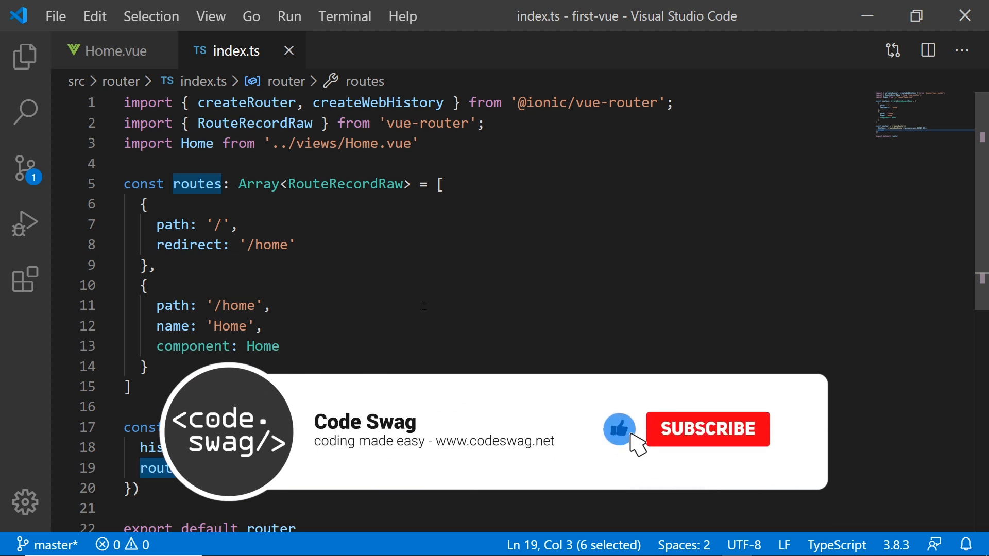
left_click(708, 429)
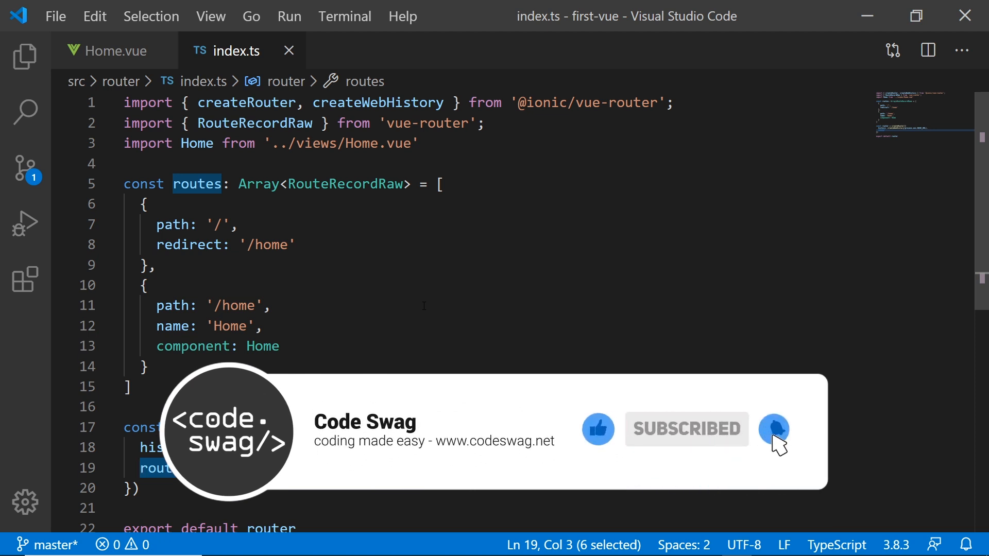